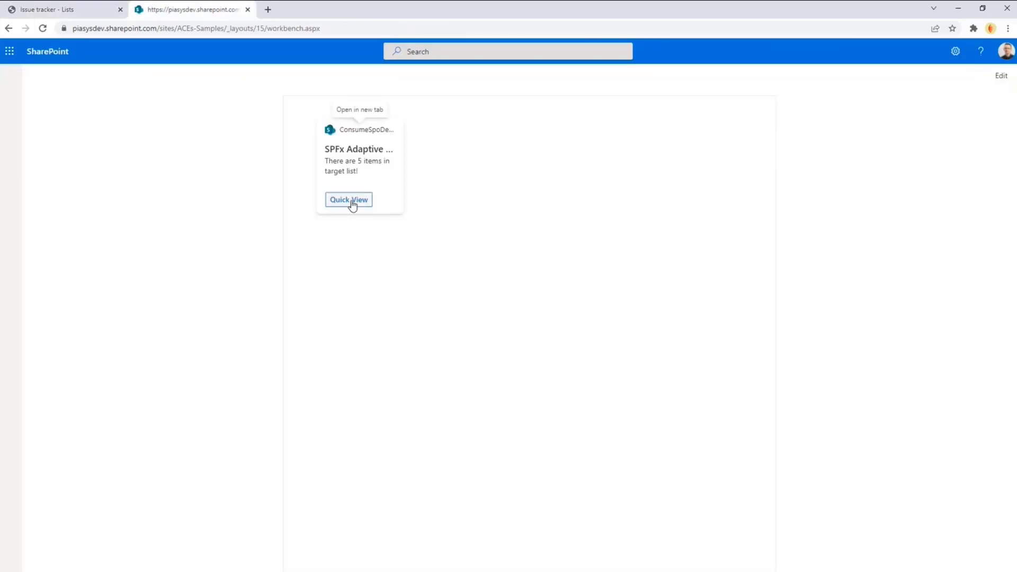
Step: Show the card's quick view listing the five Issue tracker items, back on the workbench
click(349, 199)
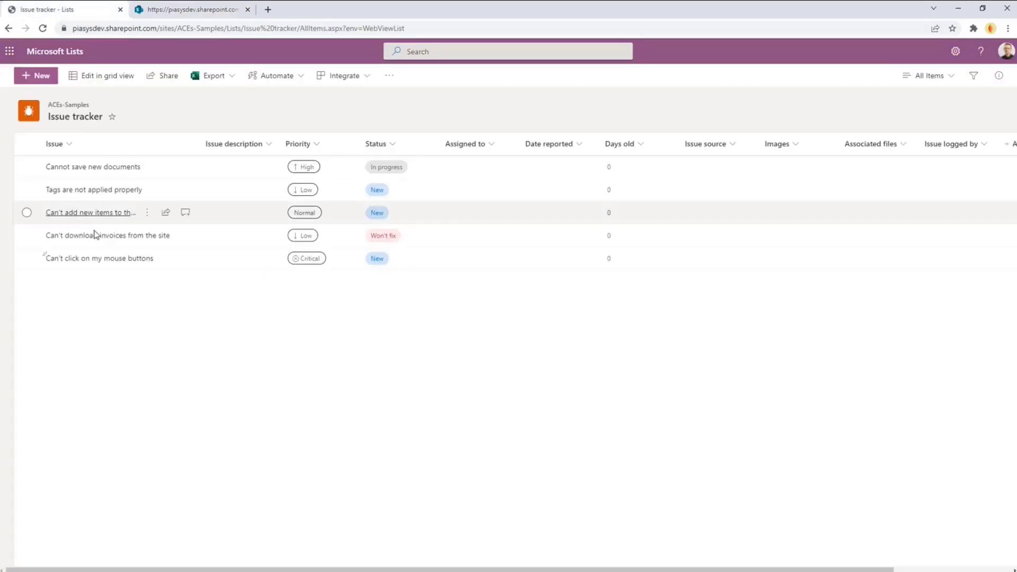
click(192, 9)
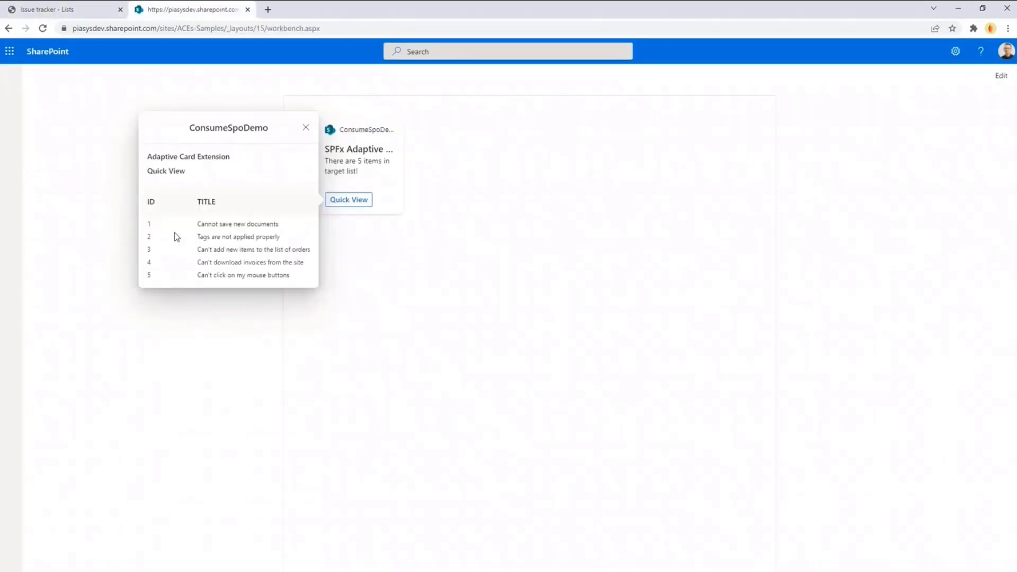
mouse_move(245, 208)
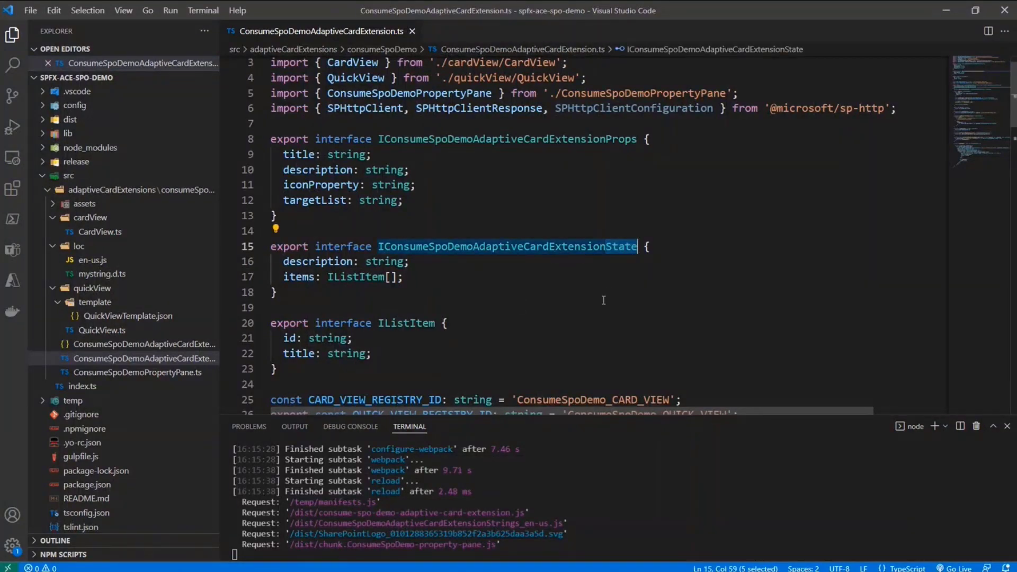
double_click(299, 276)
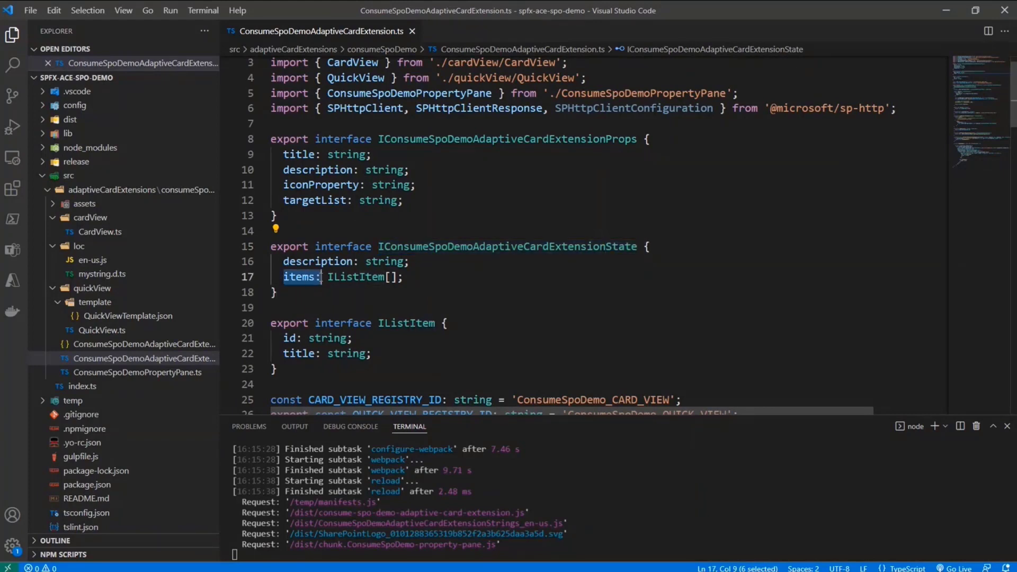
double_click(356, 277)
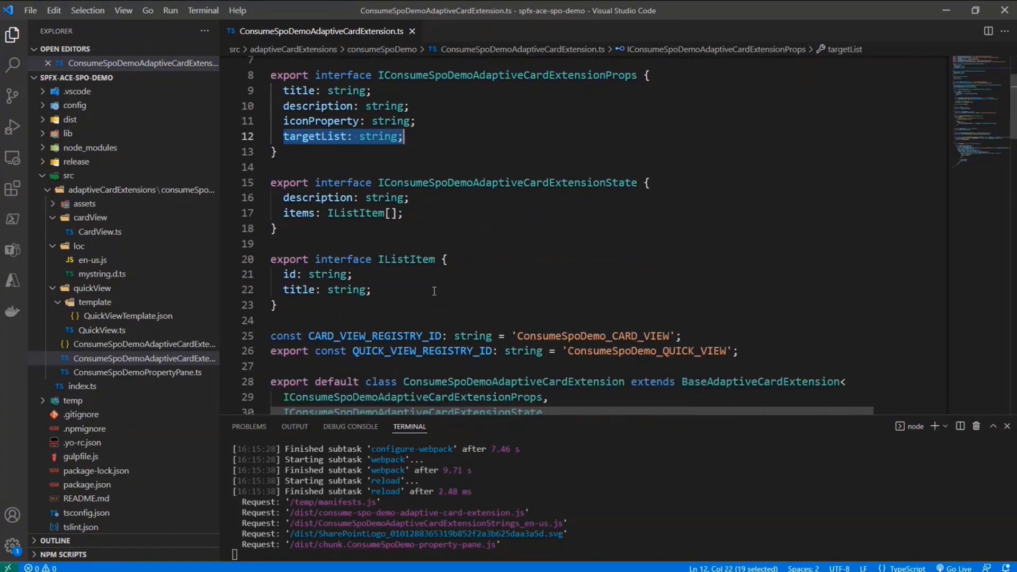
scroll(down, 3)
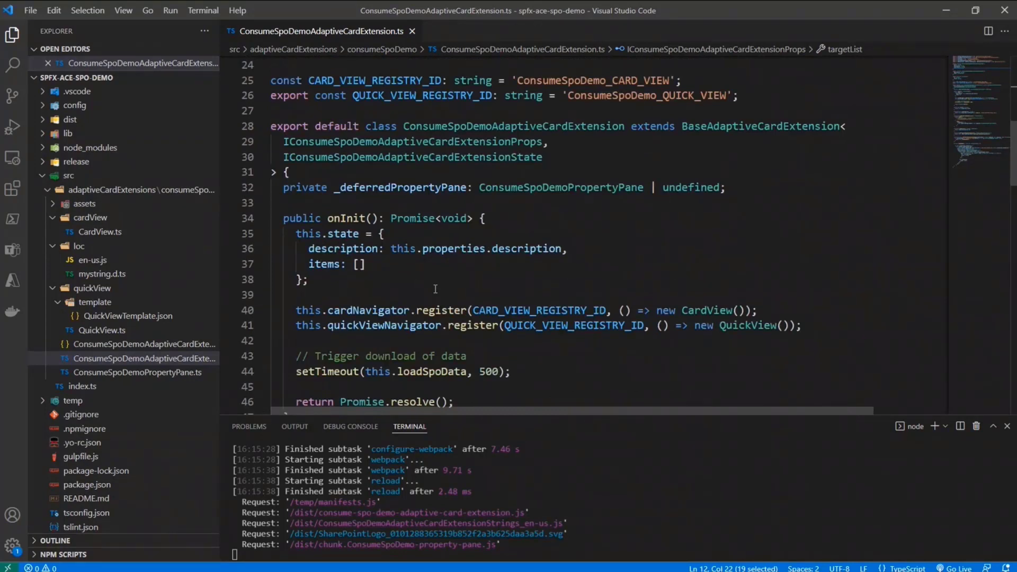
double_click(347, 186)
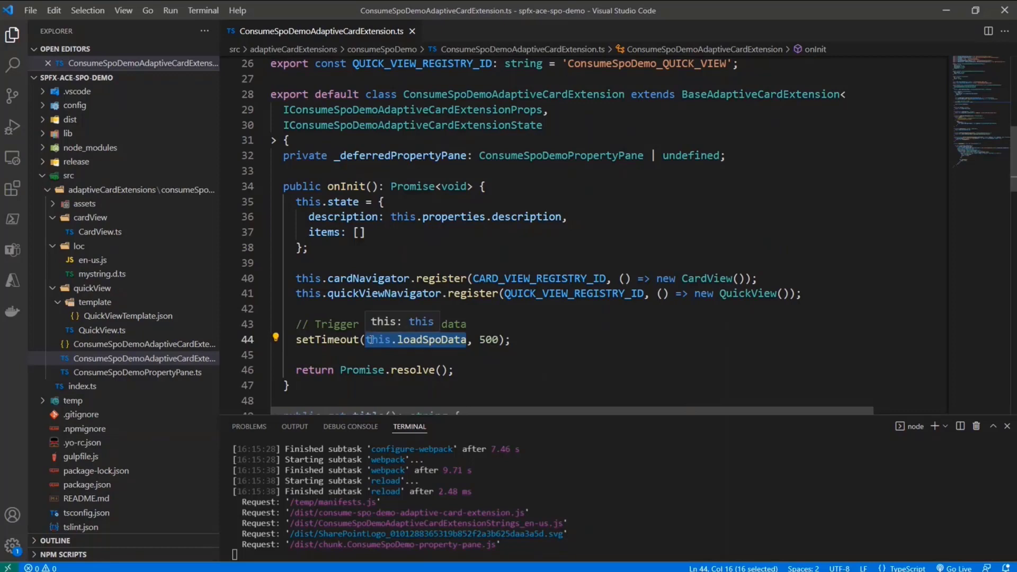
click(309, 340)
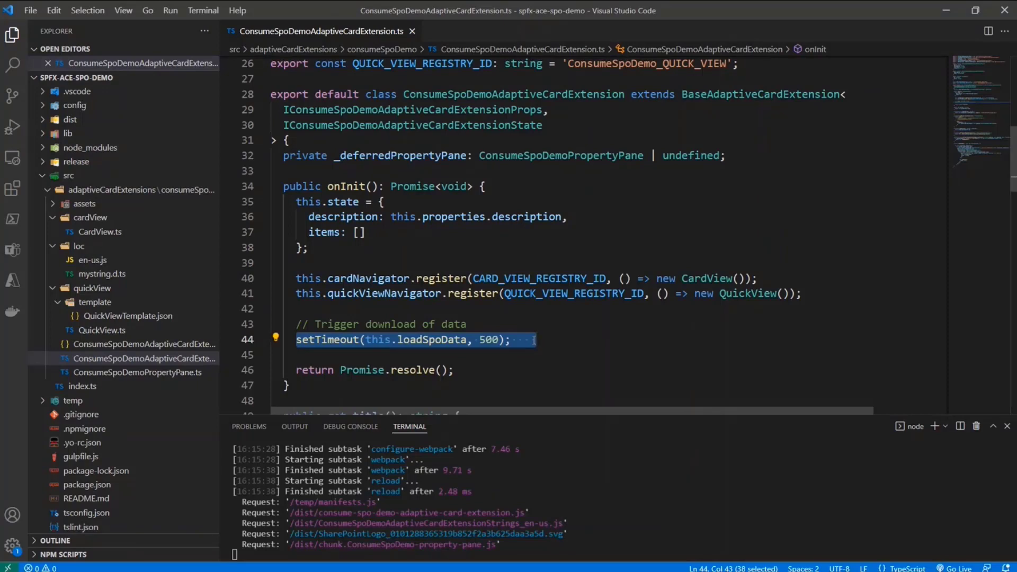
double_click(328, 340)
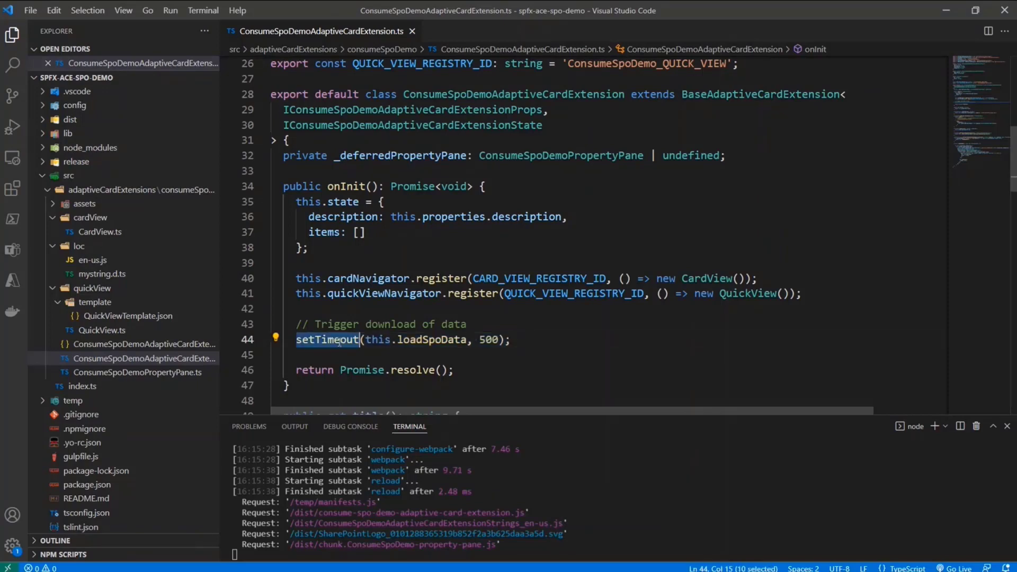
double_click(489, 339)
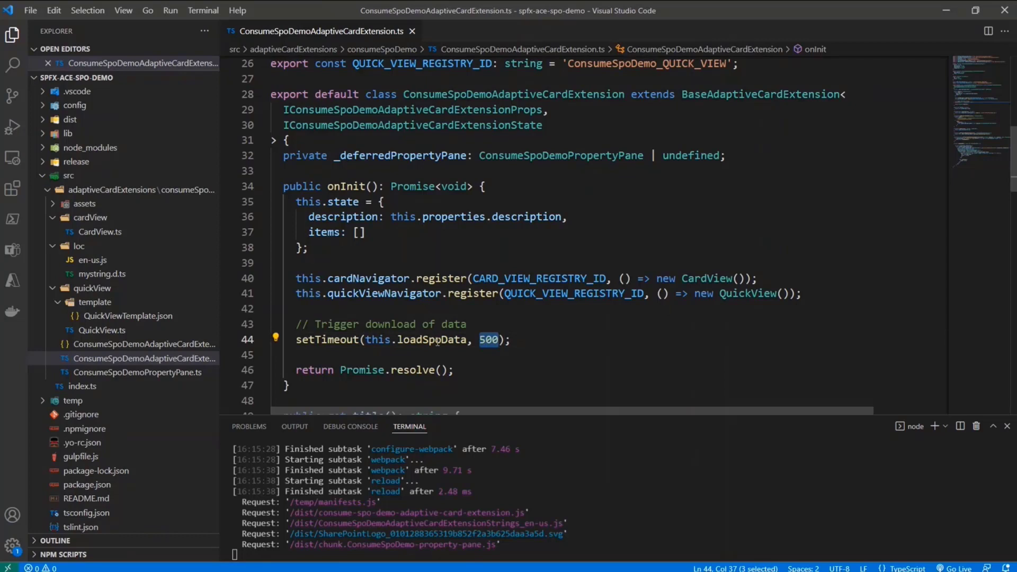
double_click(432, 339)
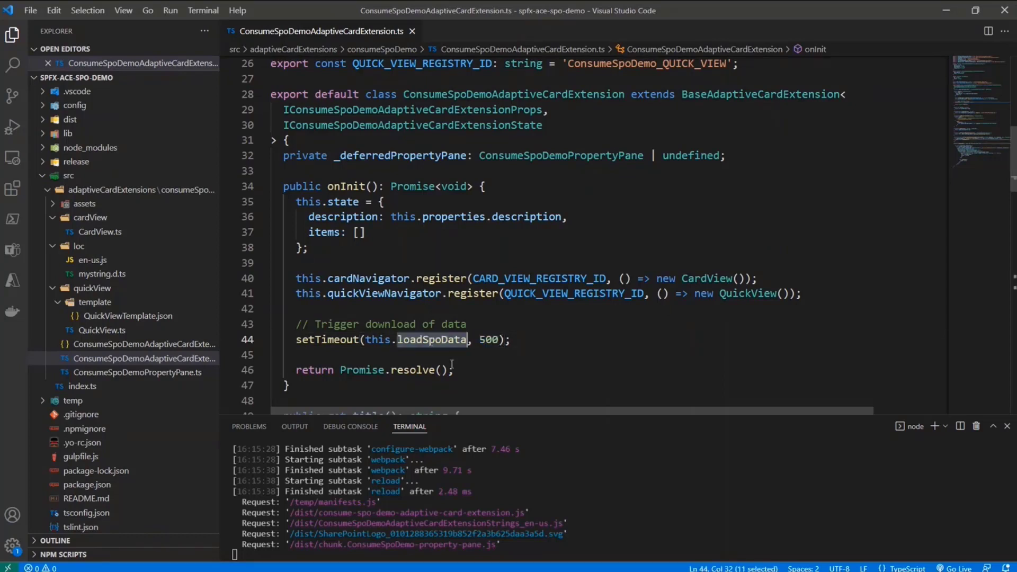
scroll(down, 3)
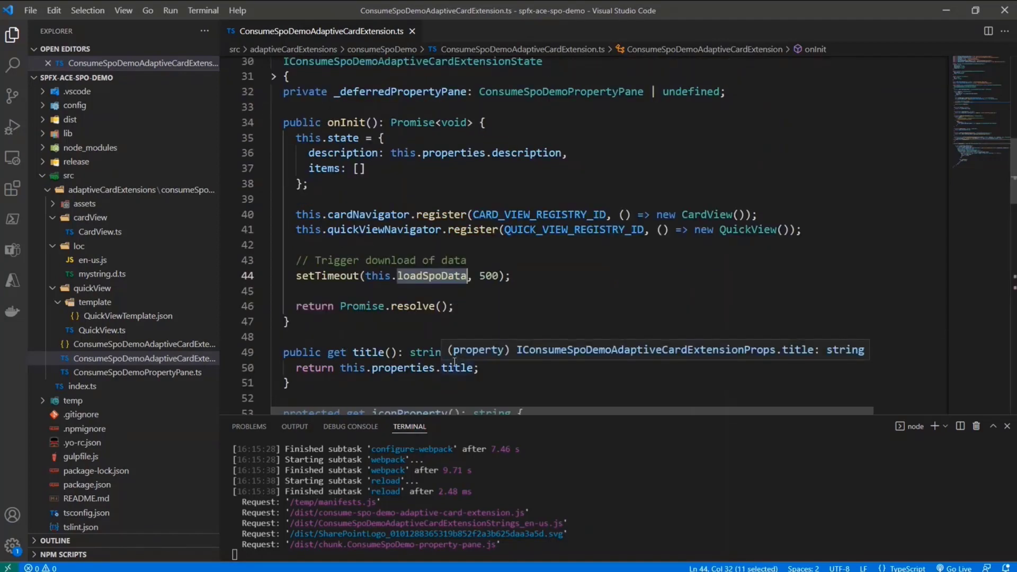
mouse_move(521, 313)
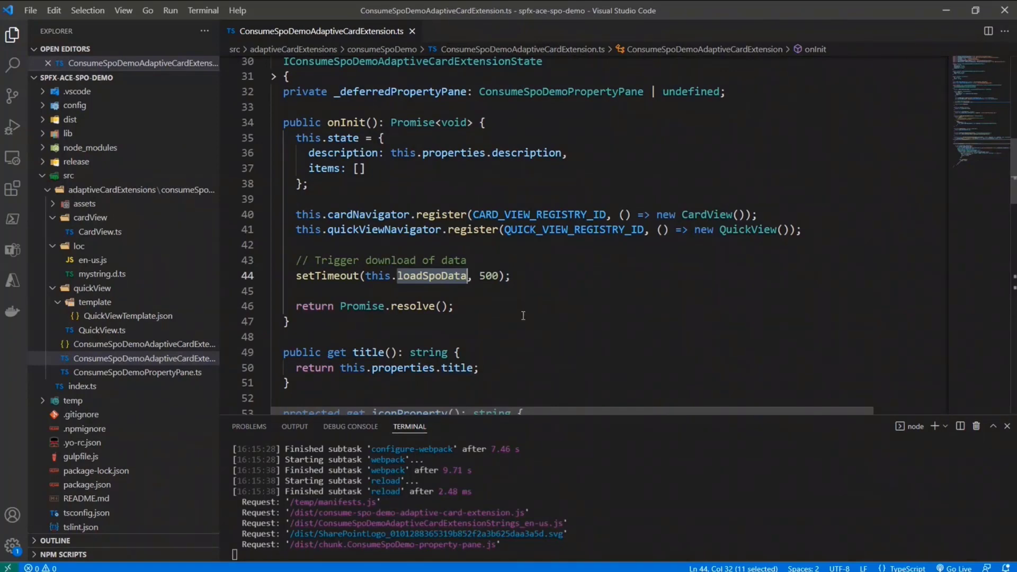
scroll(down, 3)
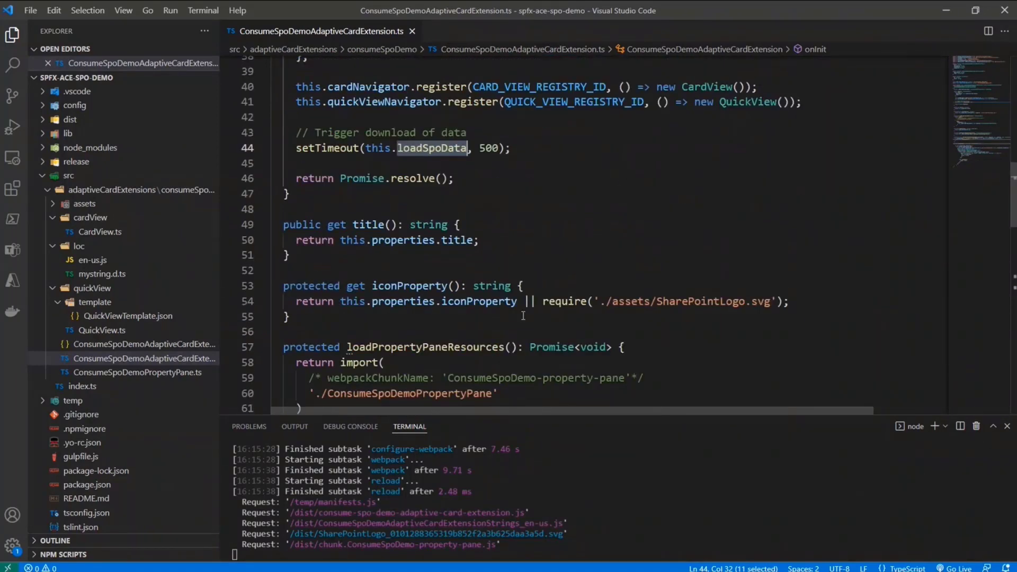
scroll(down, 3)
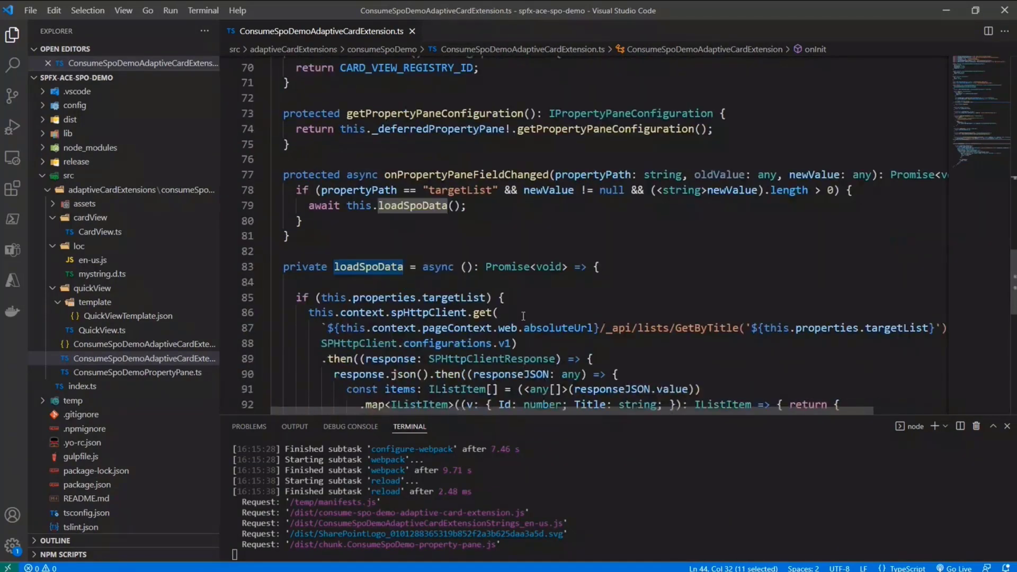
Step: Review loadSpoData's SharePoint HTTP client request that fetches the list items
scroll(down, 3)
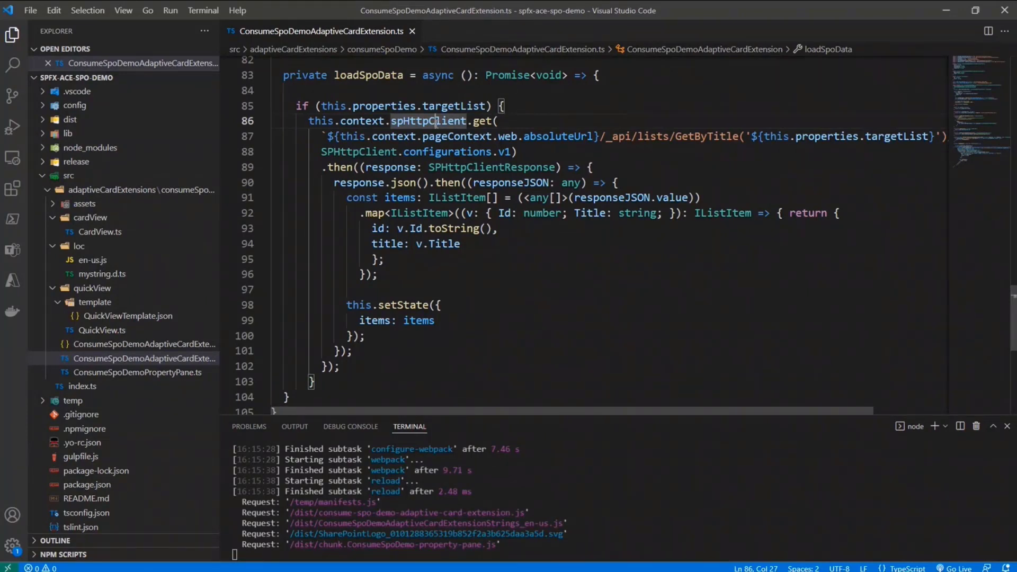
double_click(899, 137)
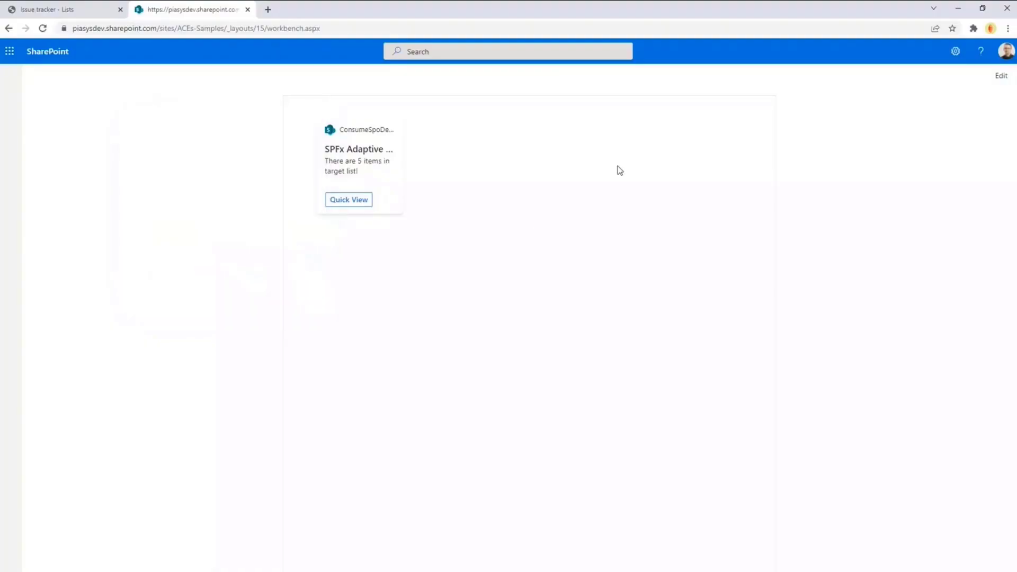
Step: Edit the card and confirm its Target List Title is Issue Tracker
click(1001, 75)
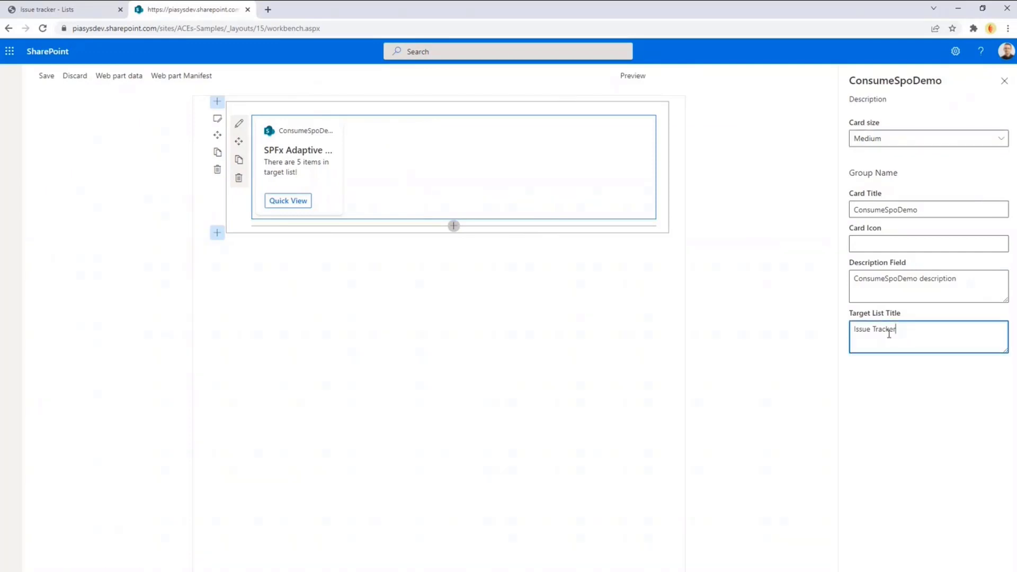
double_click(876, 329)
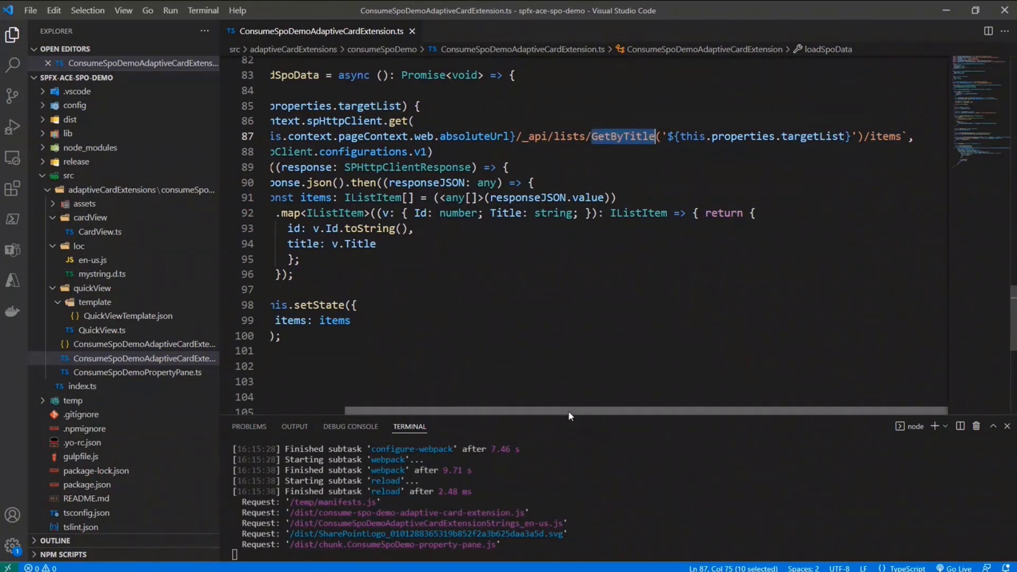
Step: Review the parsed JSON response mapped into list items and saved to card state via setState
scroll(left, 3)
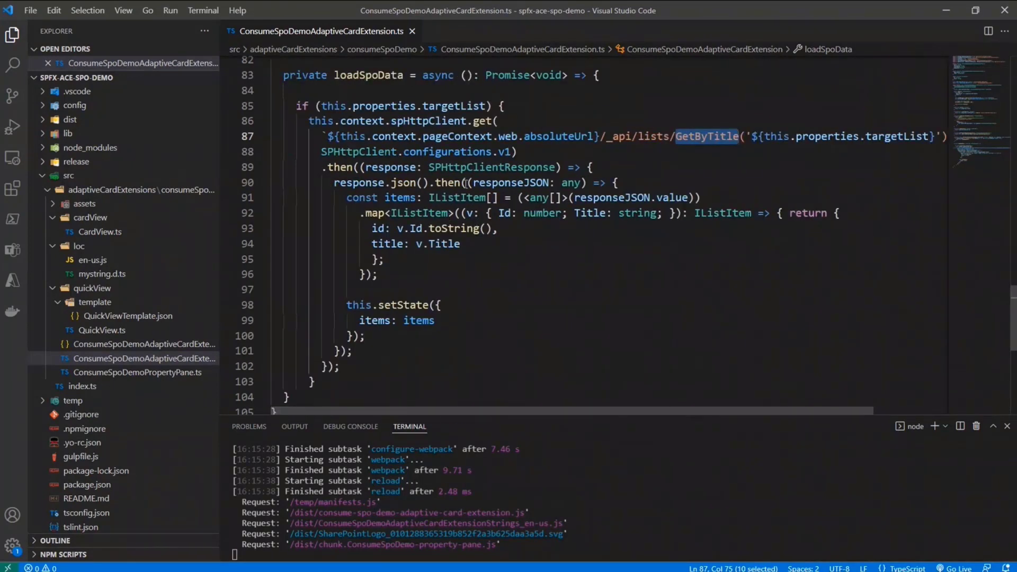
double_click(513, 183)
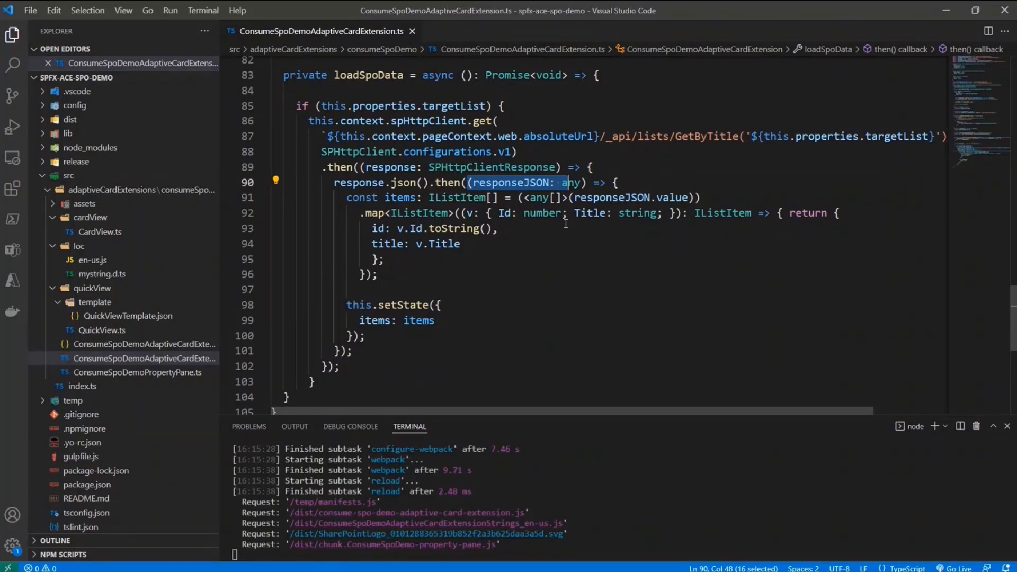
mouse_move(537, 259)
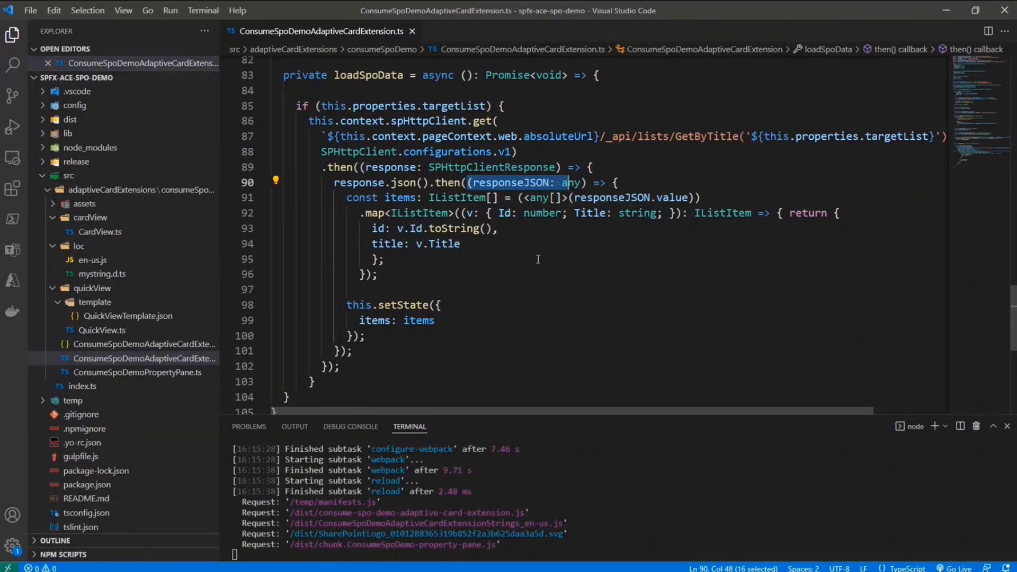
mouse_move(515, 236)
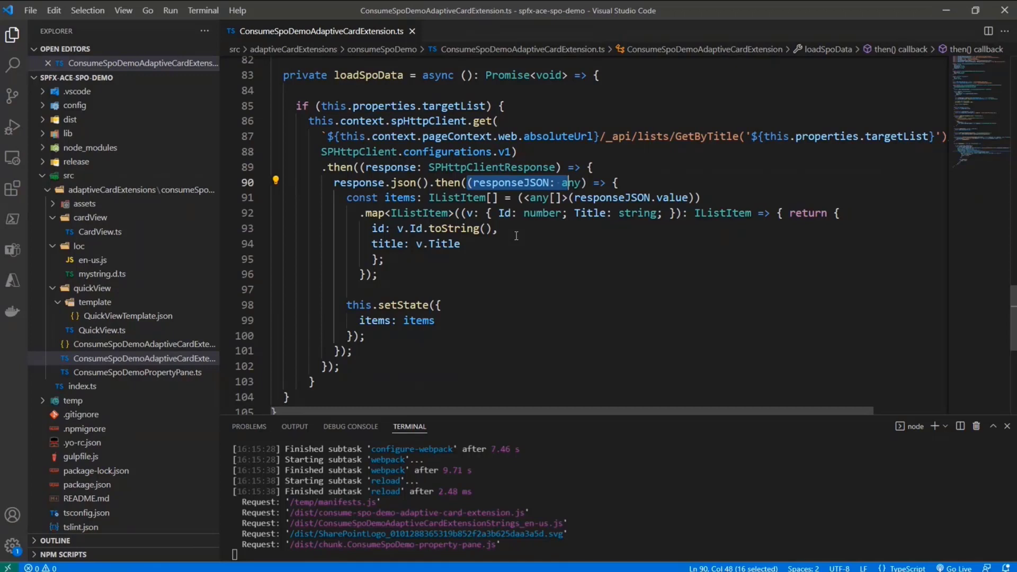
click(350, 306)
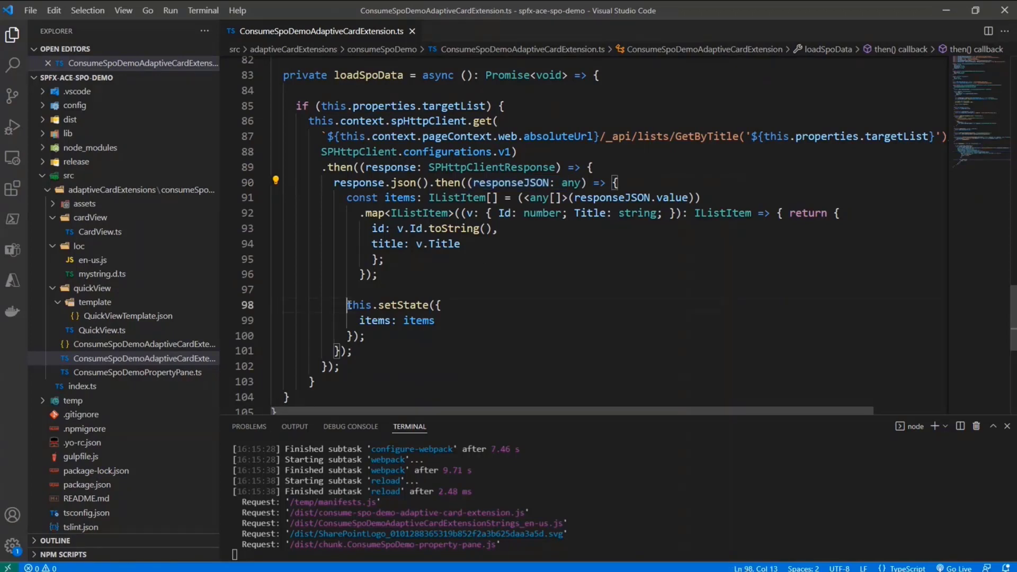
double_click(376, 320)
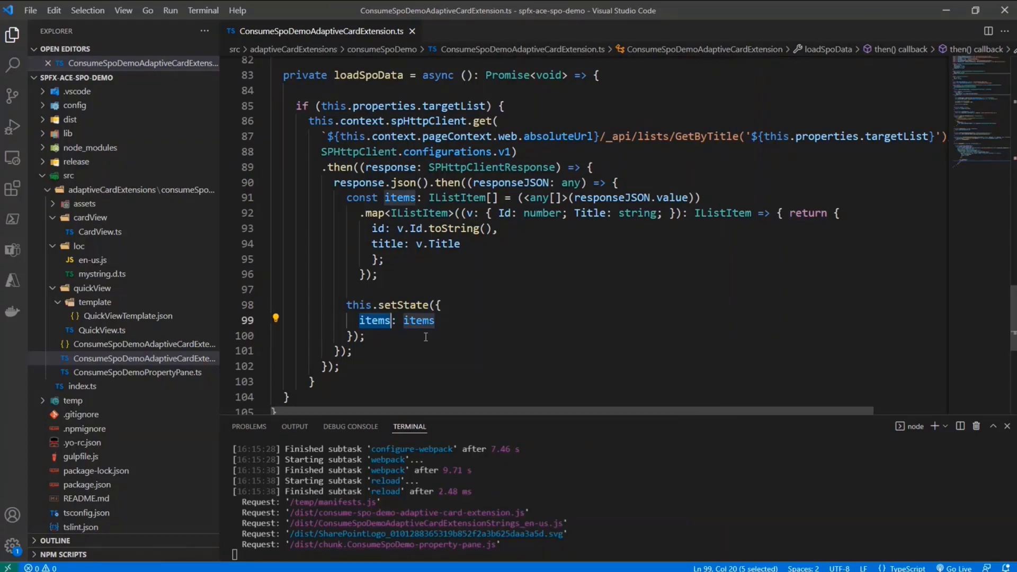
mouse_move(509, 310)
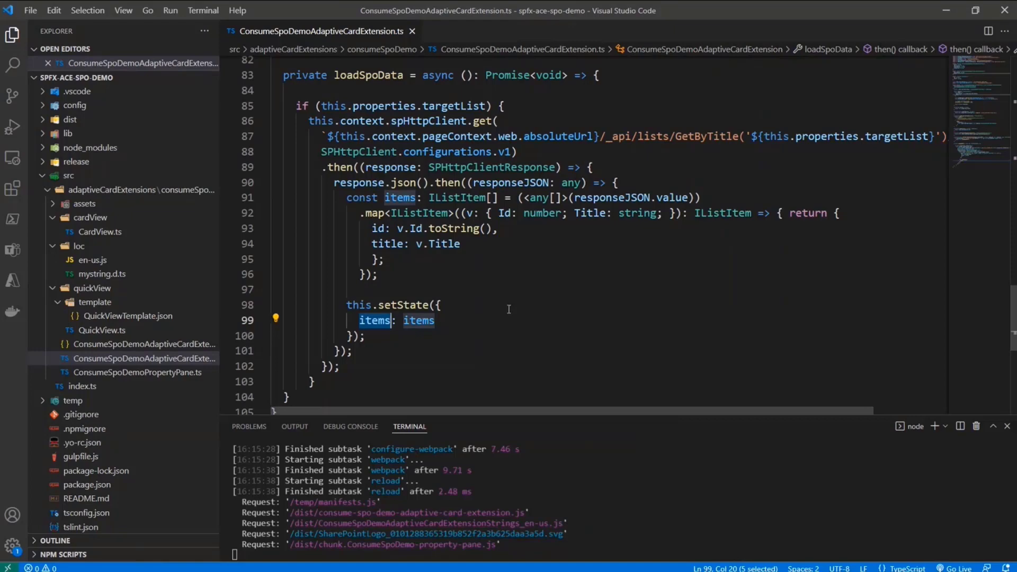
mouse_move(101, 264)
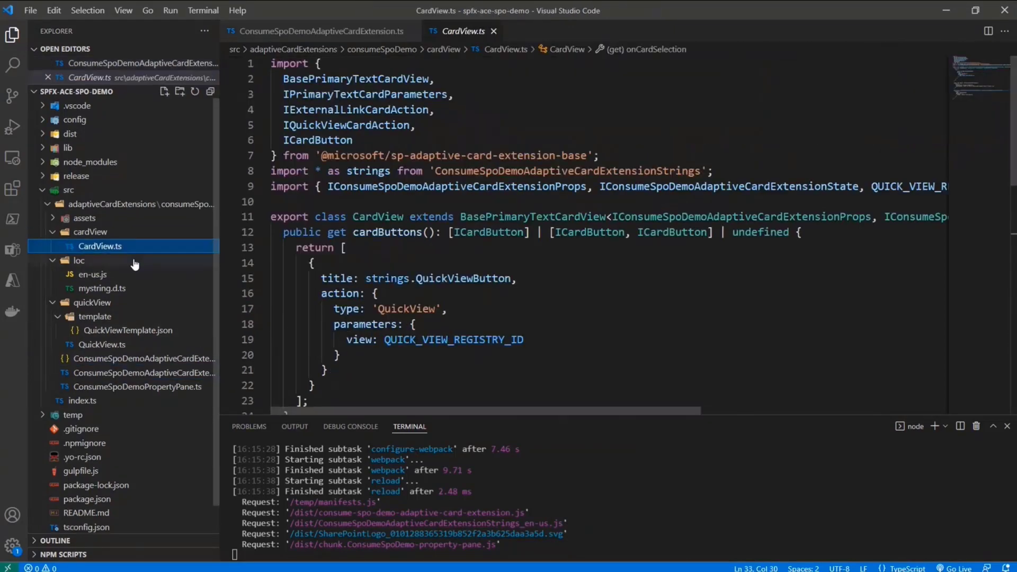
Step: Review CardView's item-count description, then open QuickView.ts to see its IListItem items type
scroll(down, 3)
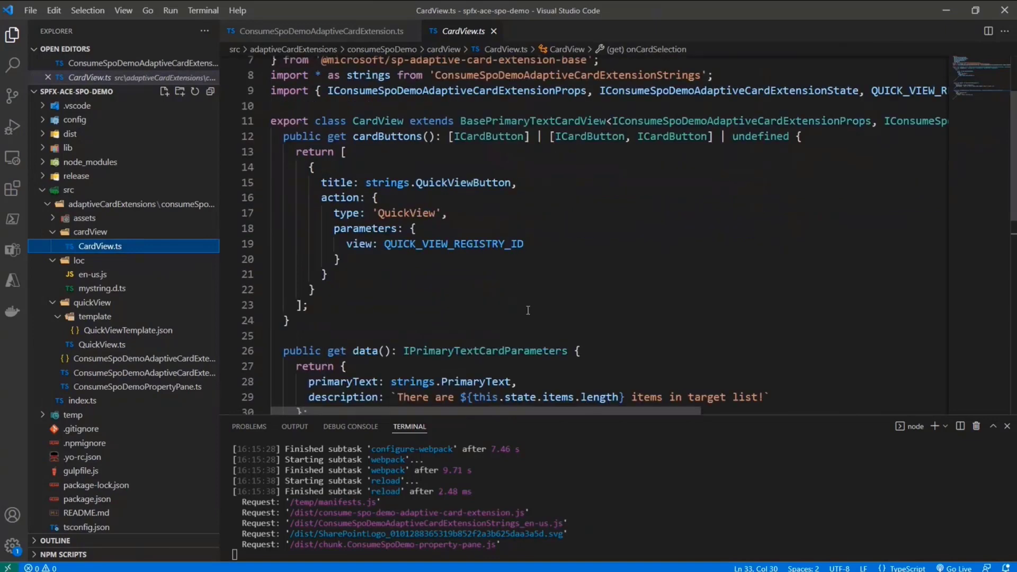
scroll(down, 3)
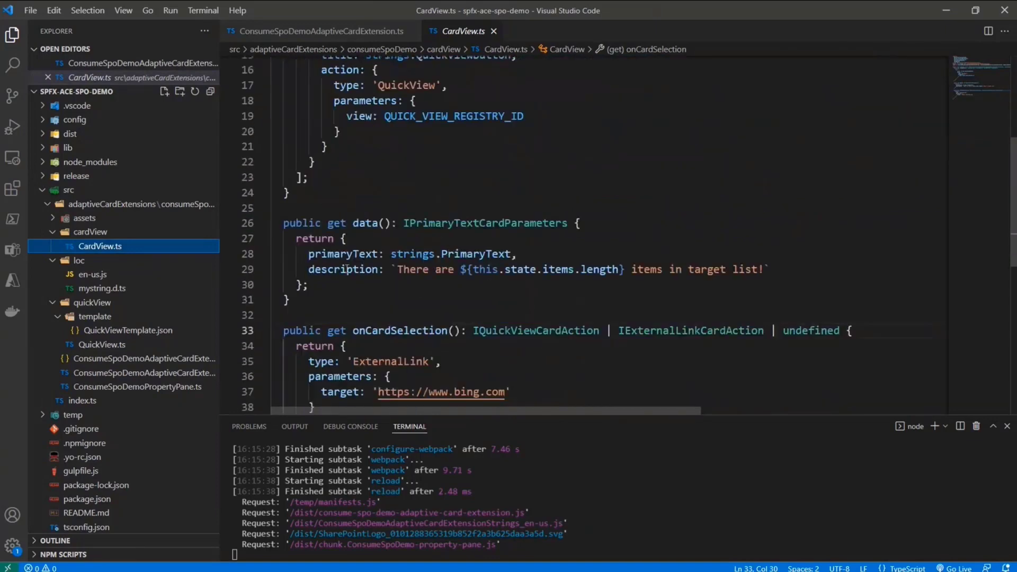
double_click(343, 270)
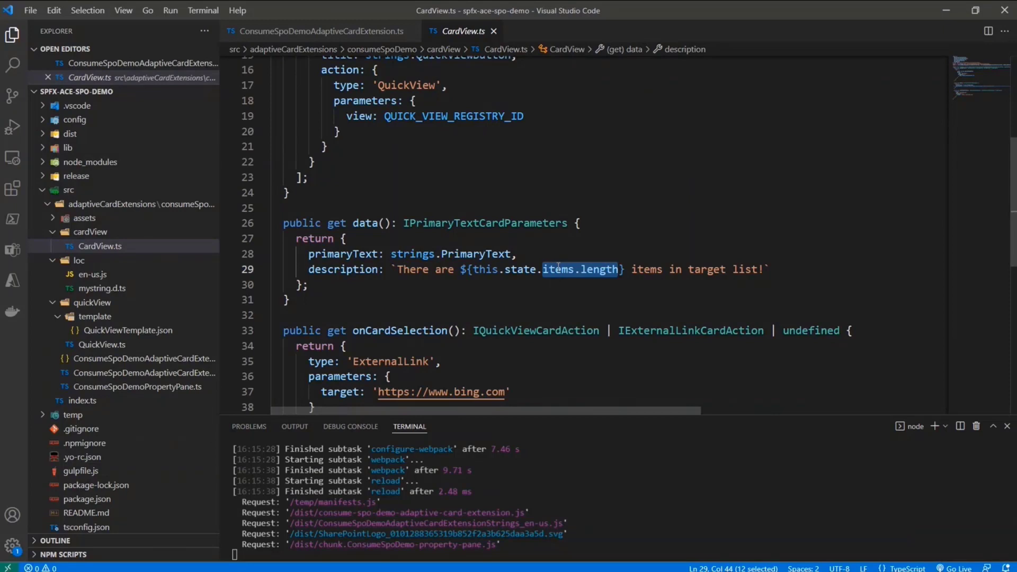
double_click(519, 270)
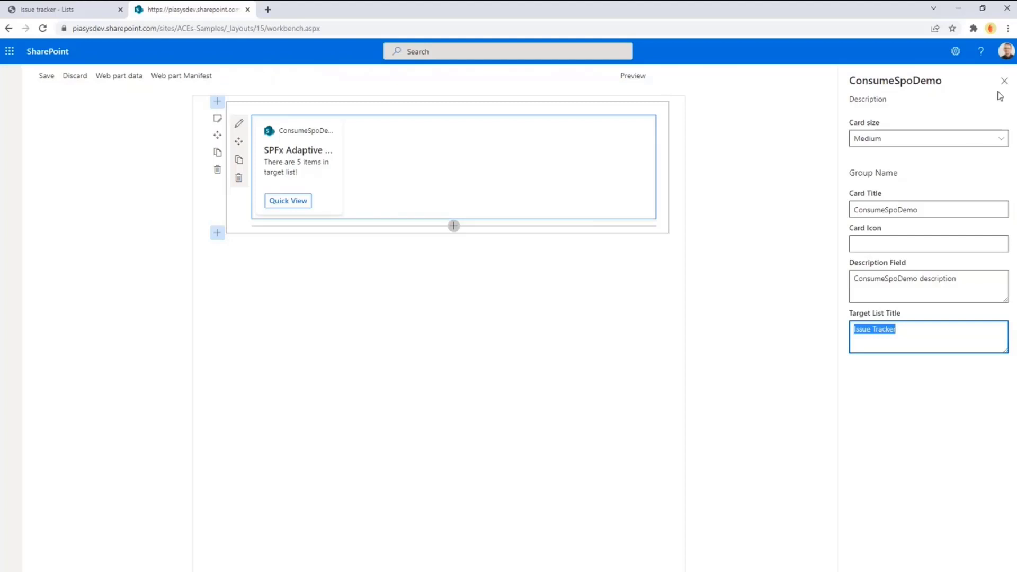
click(632, 76)
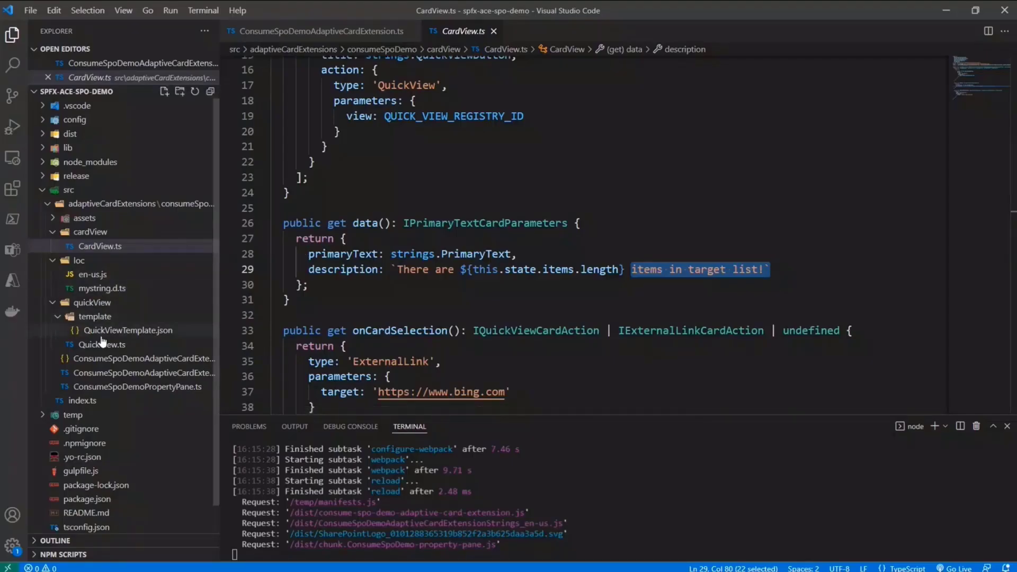
click(102, 344)
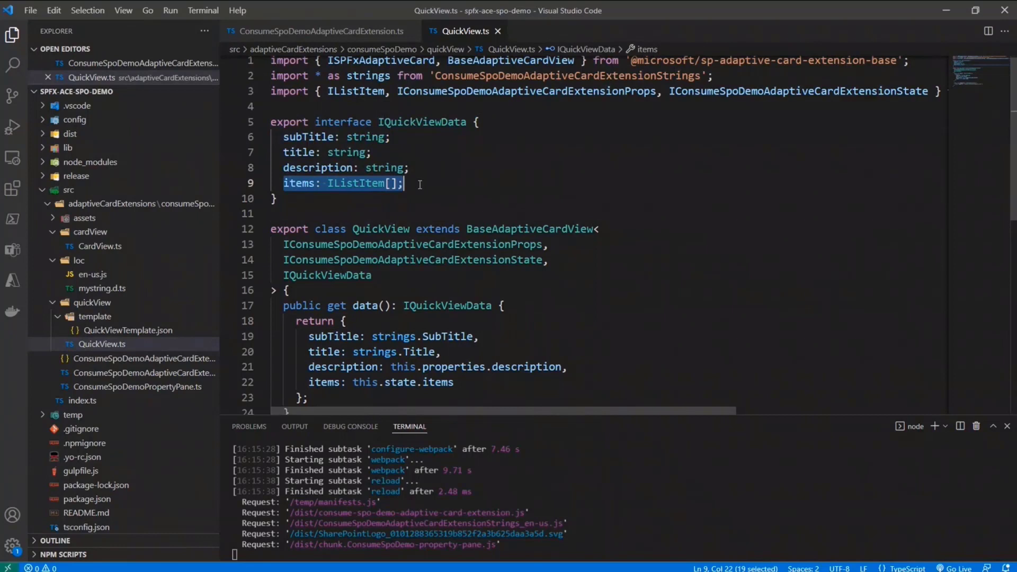
double_click(355, 183)
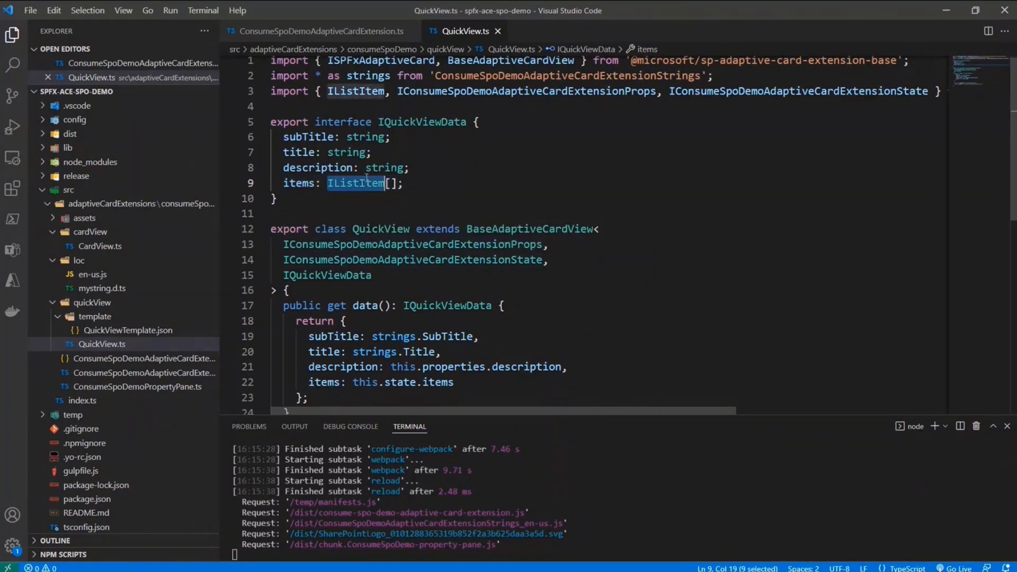
Step: Check QuickView.ts's data getter returning this.state.items, then open QuickViewTemplate.json
scroll(down, 3)
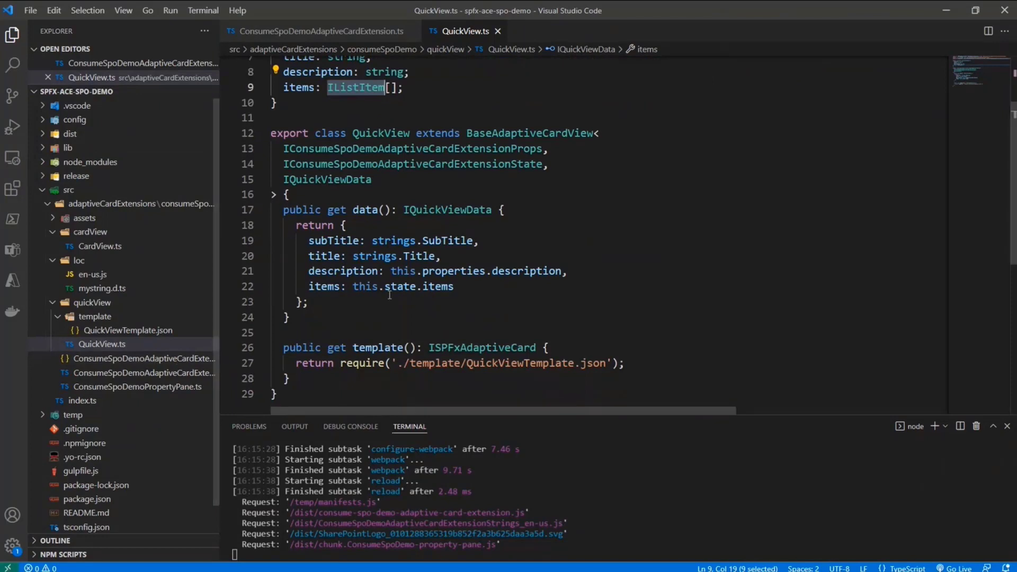
scroll(up, 3)
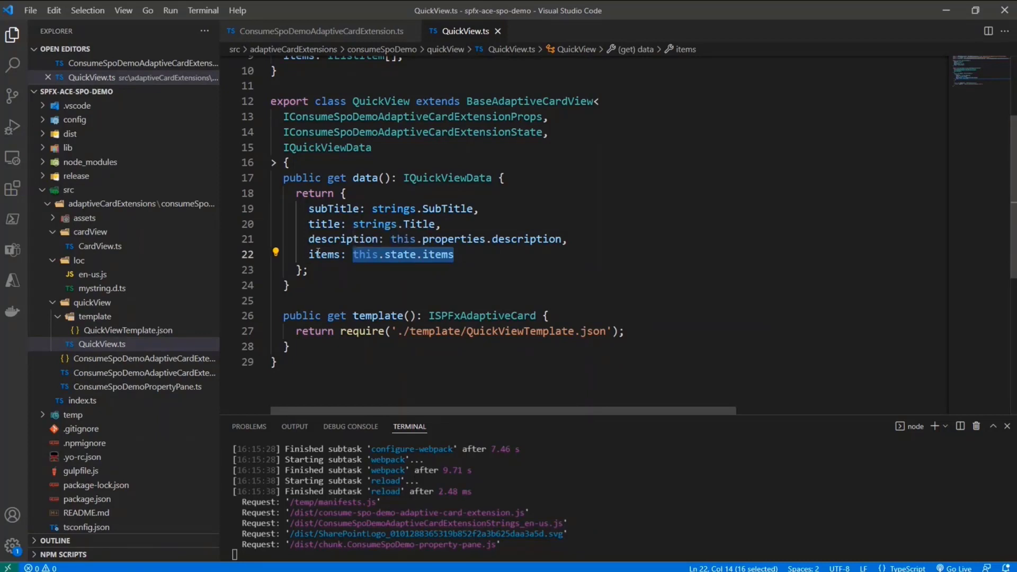
mouse_move(113, 333)
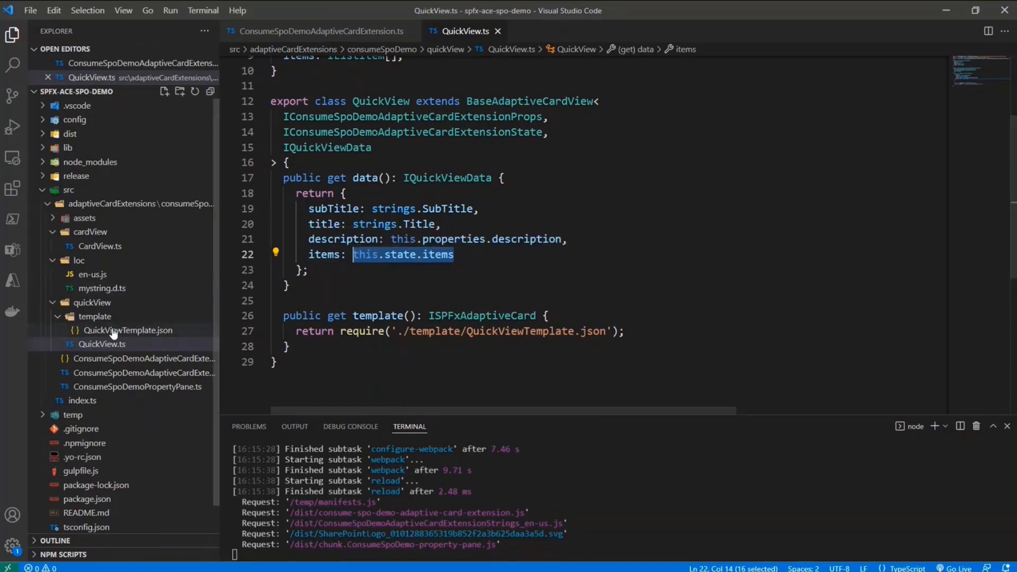
click(128, 330)
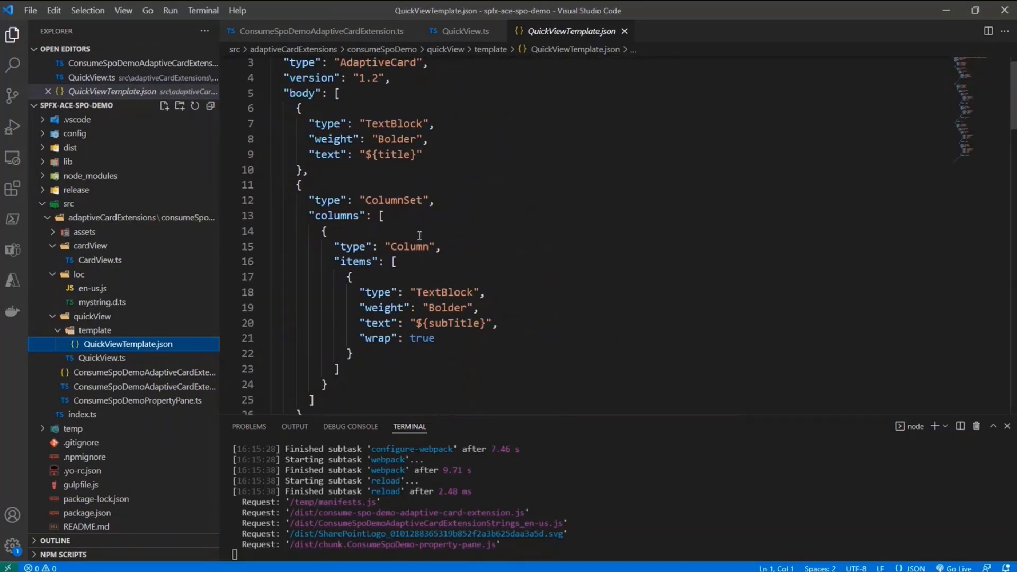
Step: Review the template's $data items binding and id/title container, then return to the extension file
scroll(down, 3)
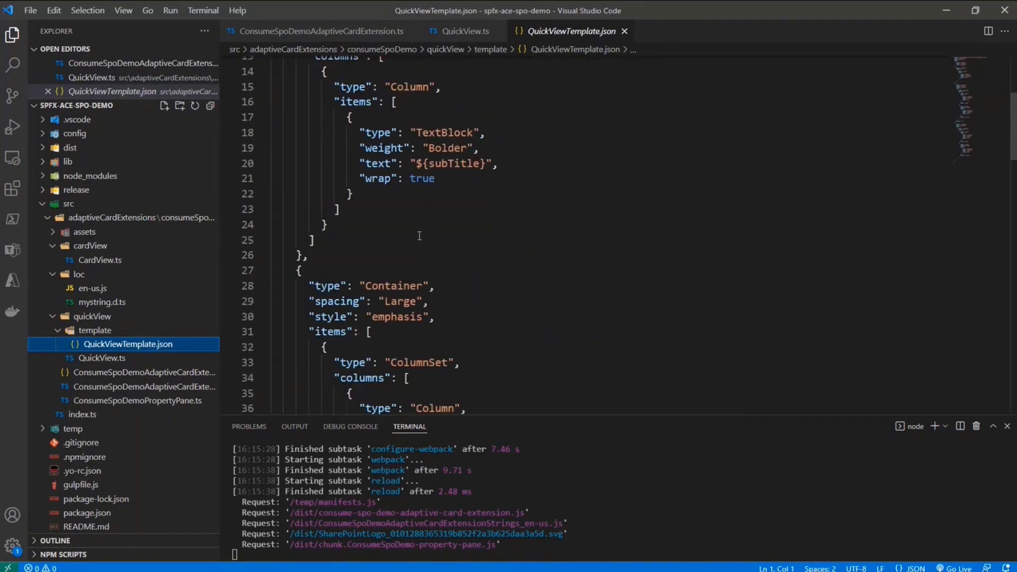
scroll(down, 3)
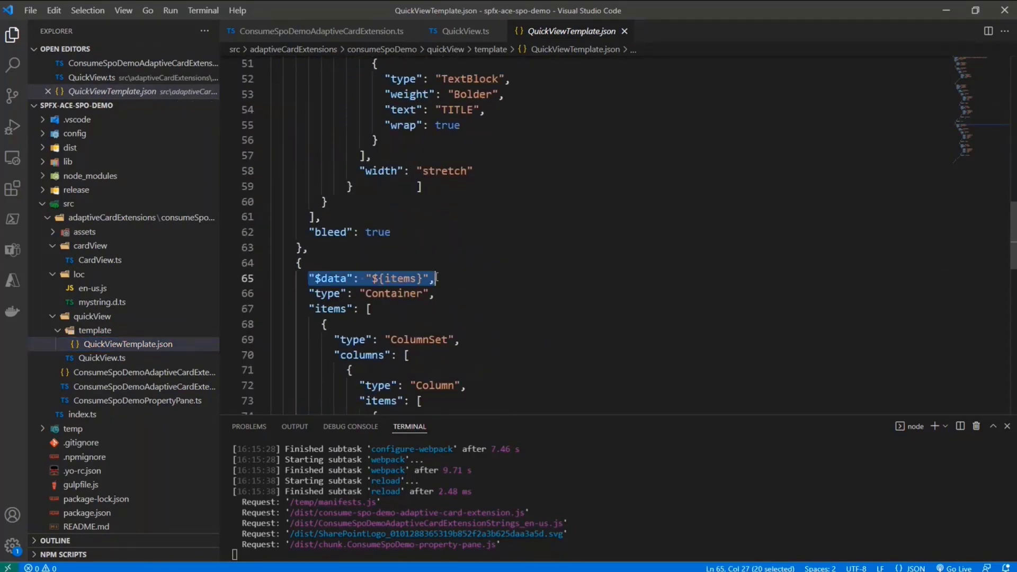
double_click(400, 278)
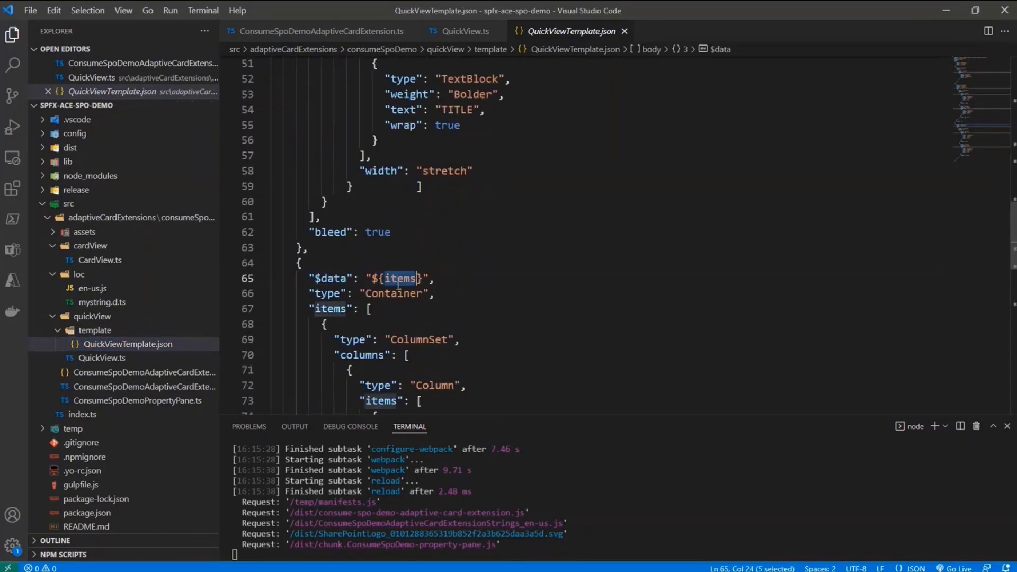
scroll(down, 3)
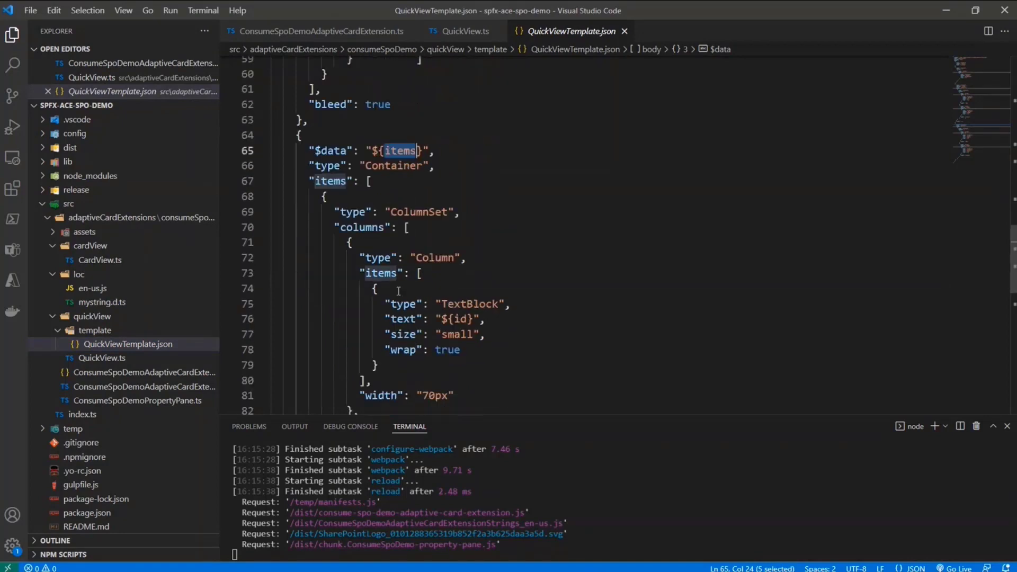
click(458, 254)
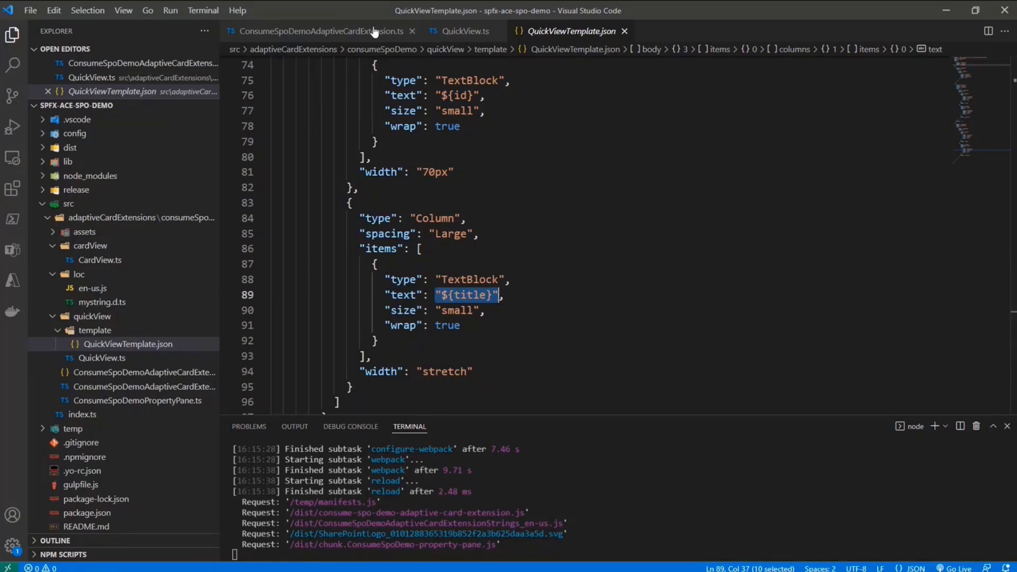
click(318, 31)
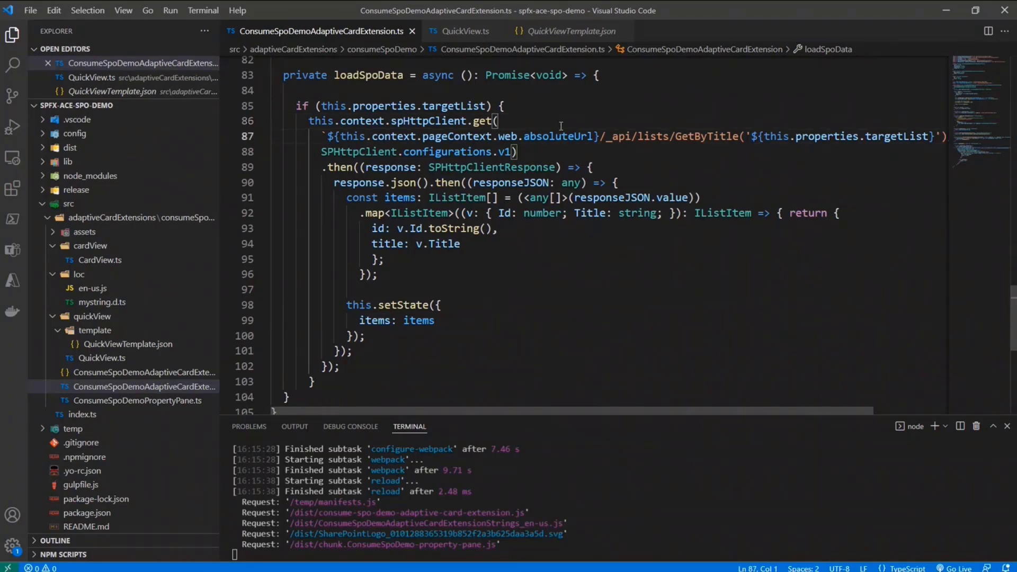
click(271, 136)
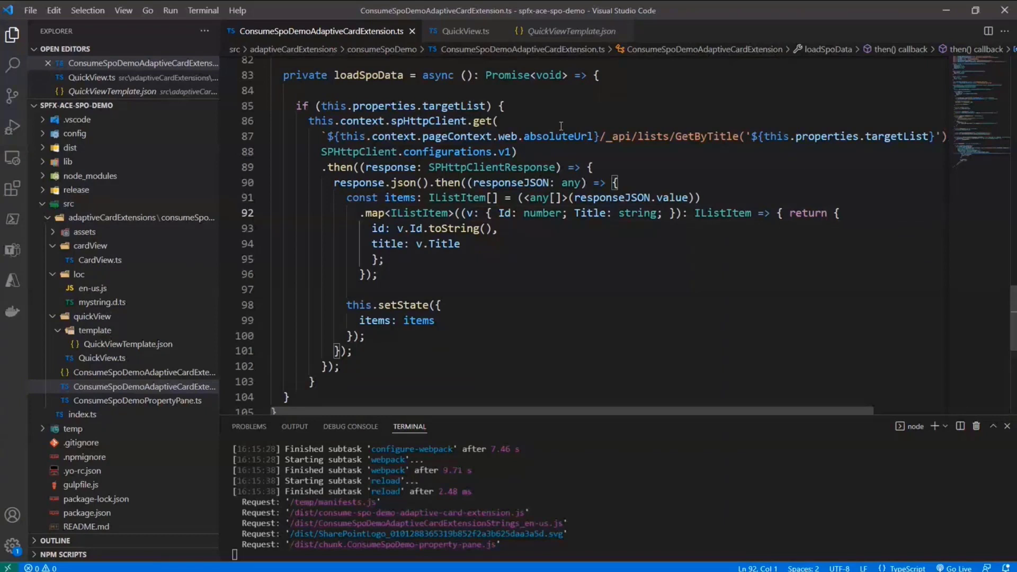
double_click(610, 198)
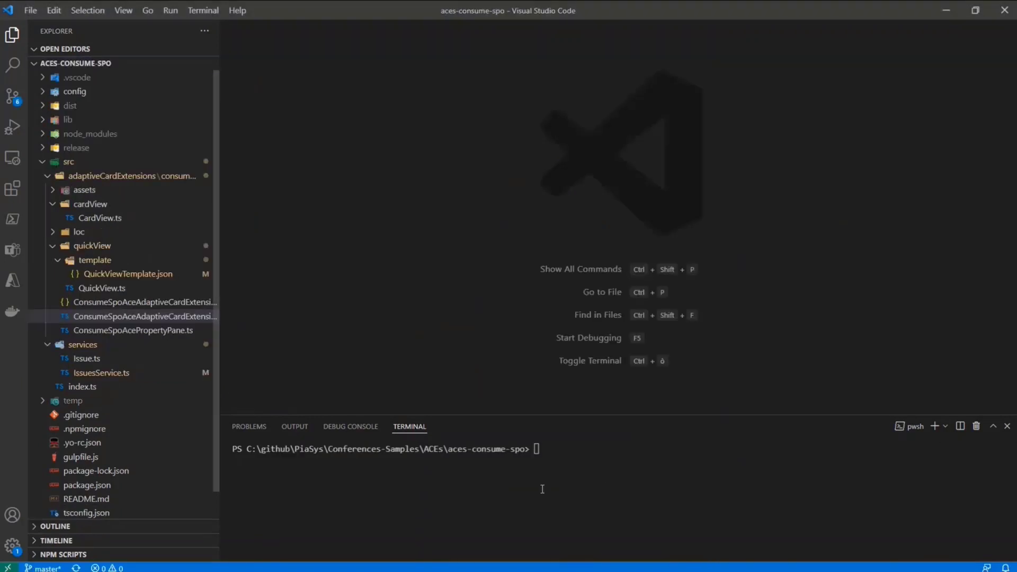
Step: Run gulp serve --nobrowser in the aces-consume-spo project terminal
text(gulp serve)
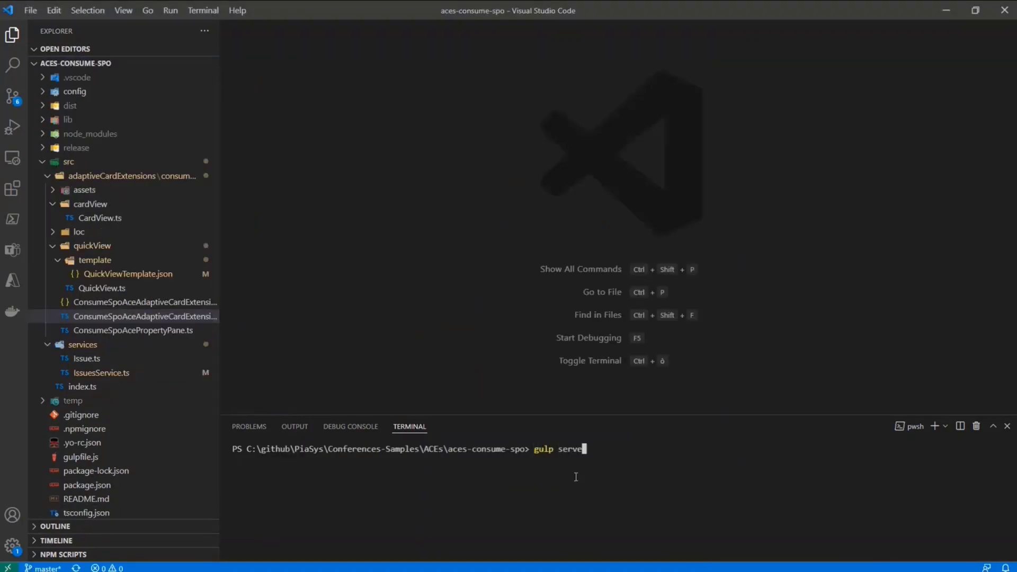
text(--nobrowser)
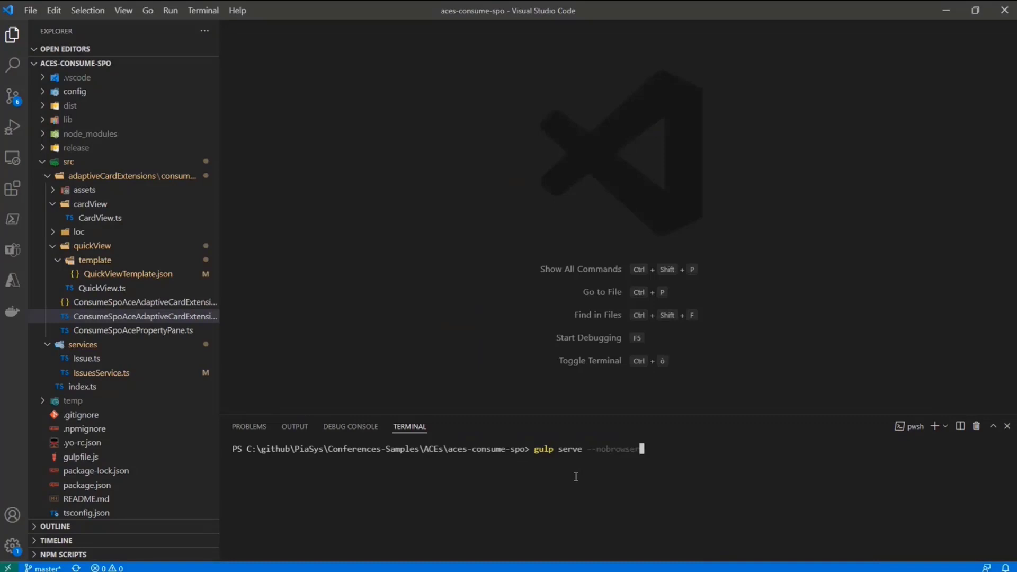
key(Return)
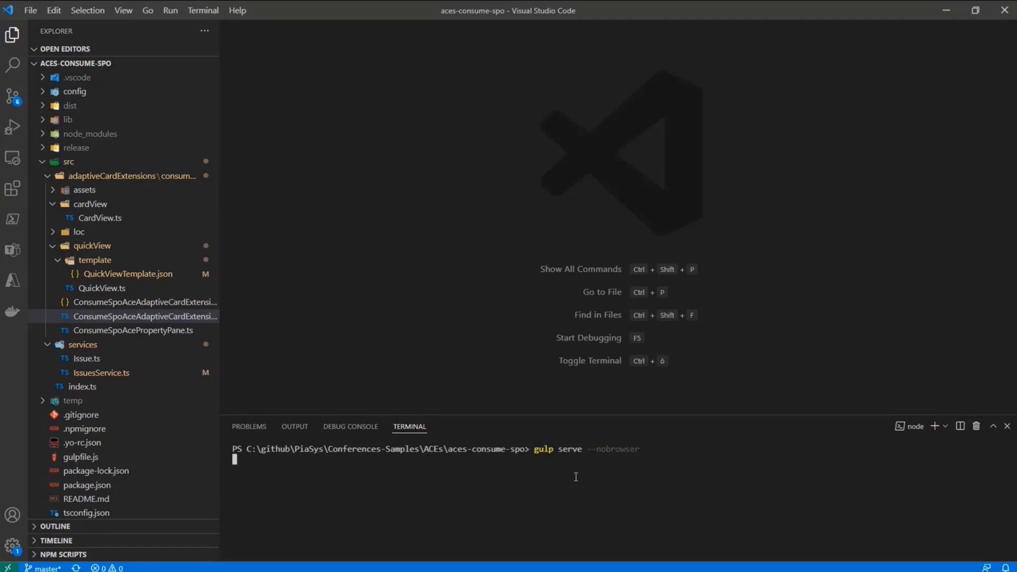
mouse_move(364, 388)
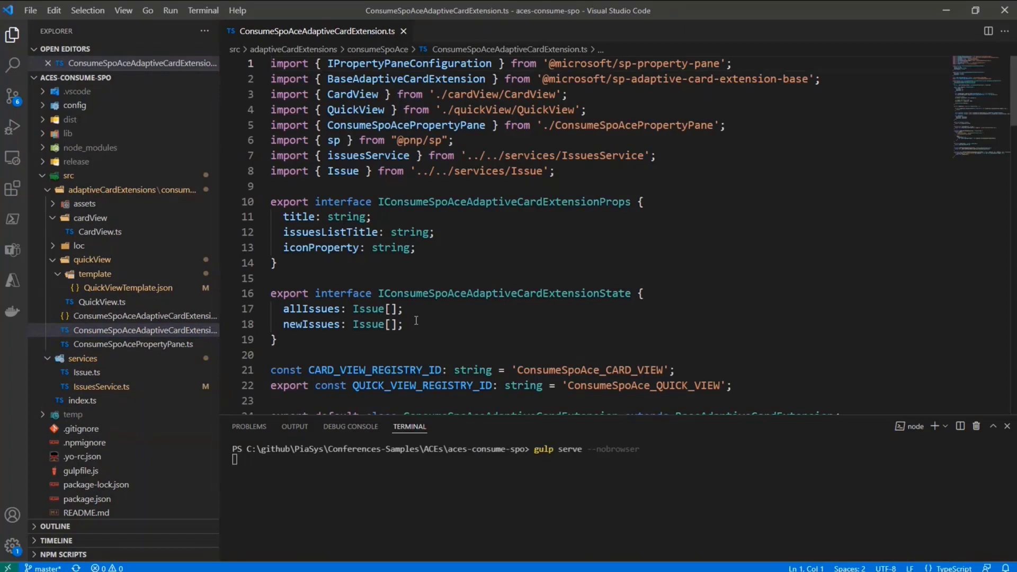
scroll(down, 3)
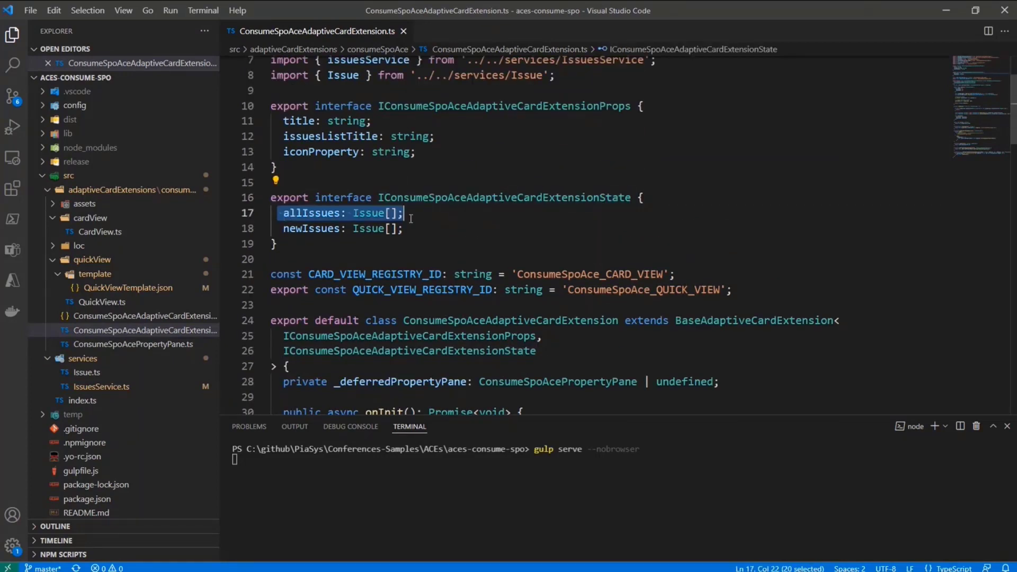
click(403, 227)
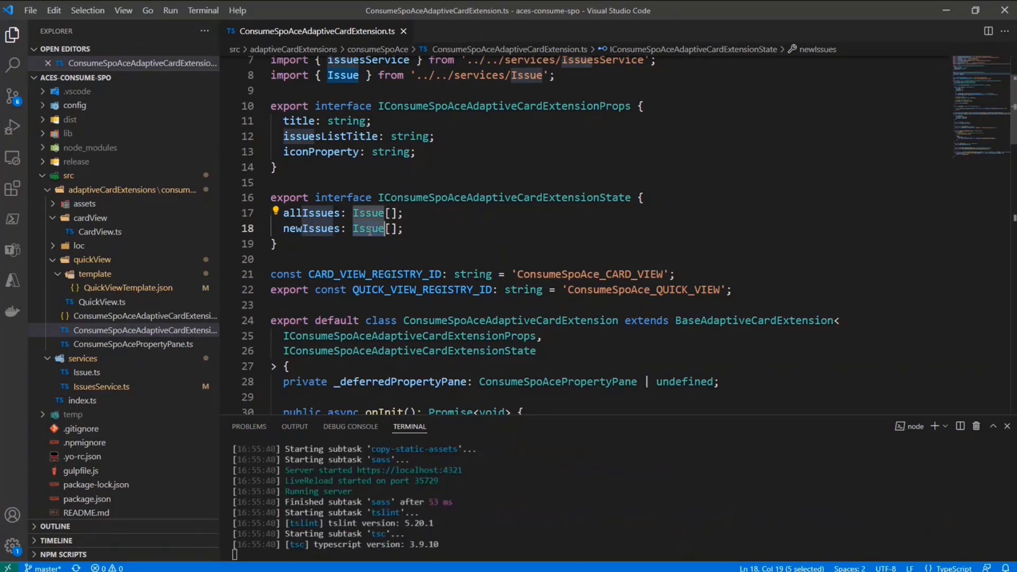
click(86, 386)
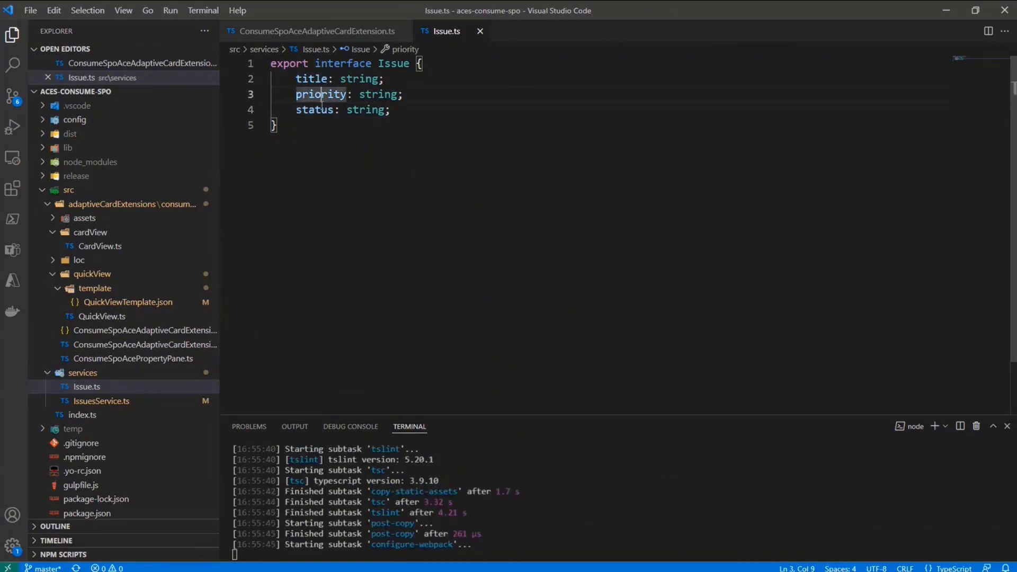
click(315, 110)
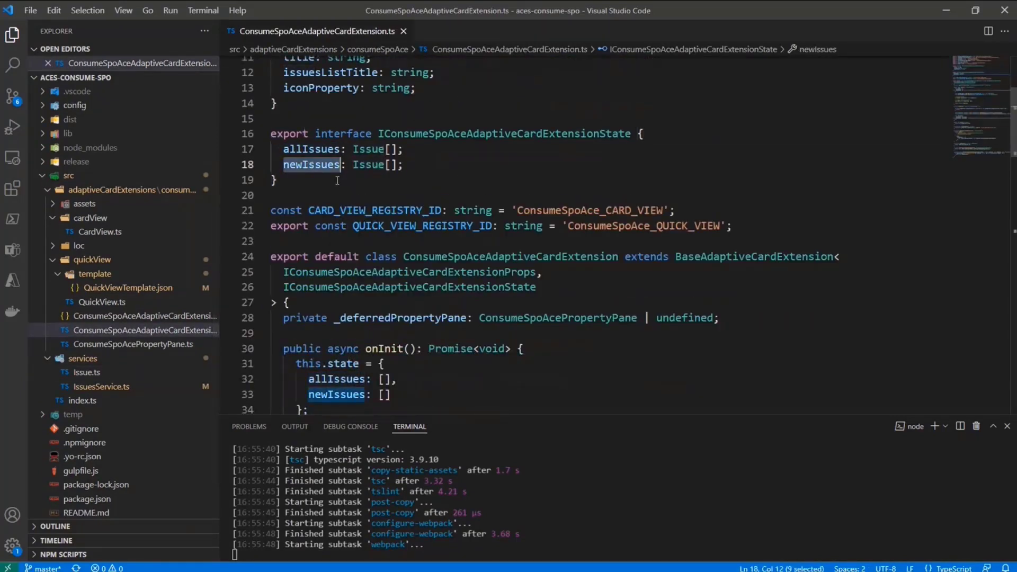
scroll(up, 3)
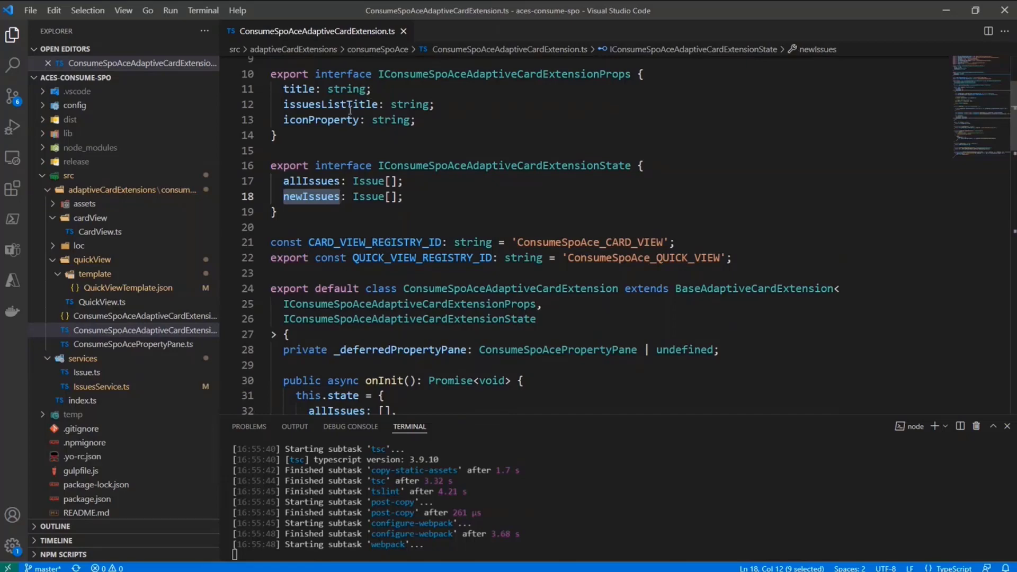
double_click(504, 78)
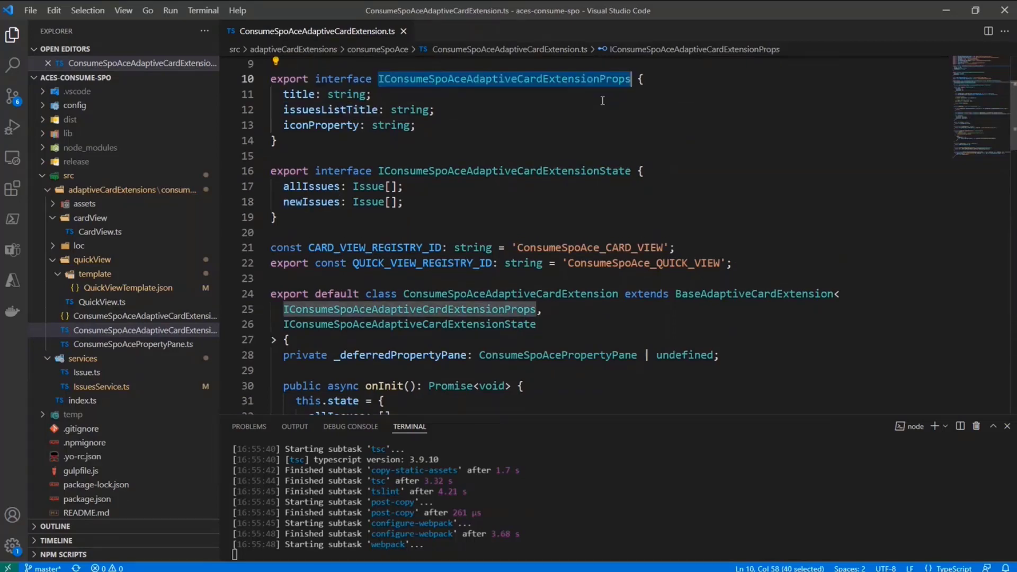
scroll(down, 3)
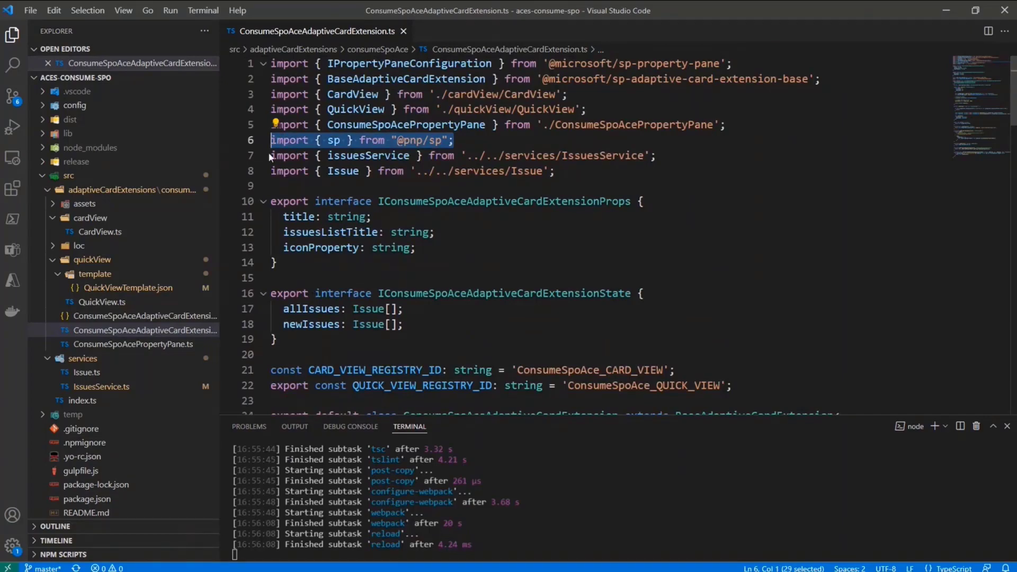
Step: Review onInit's PnPjs setup with this.context and loadIssues, then open IssuesService.ts
scroll(down, 3)
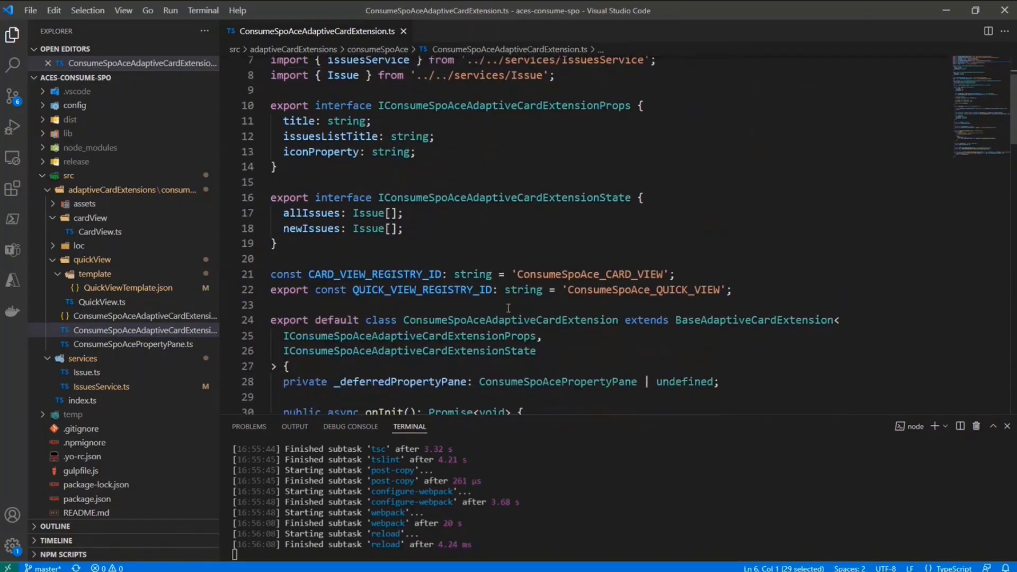
scroll(down, 3)
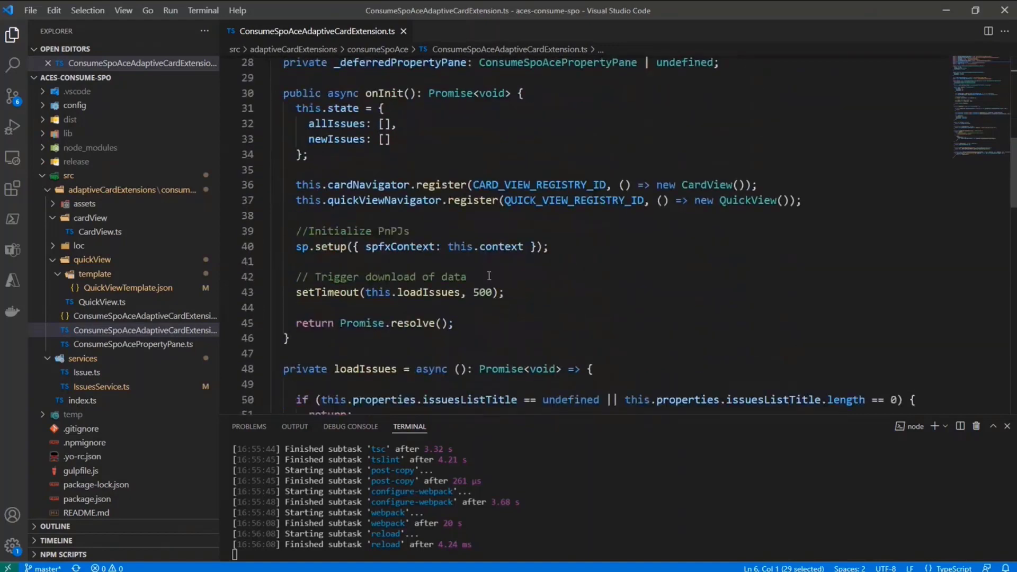
double_click(486, 246)
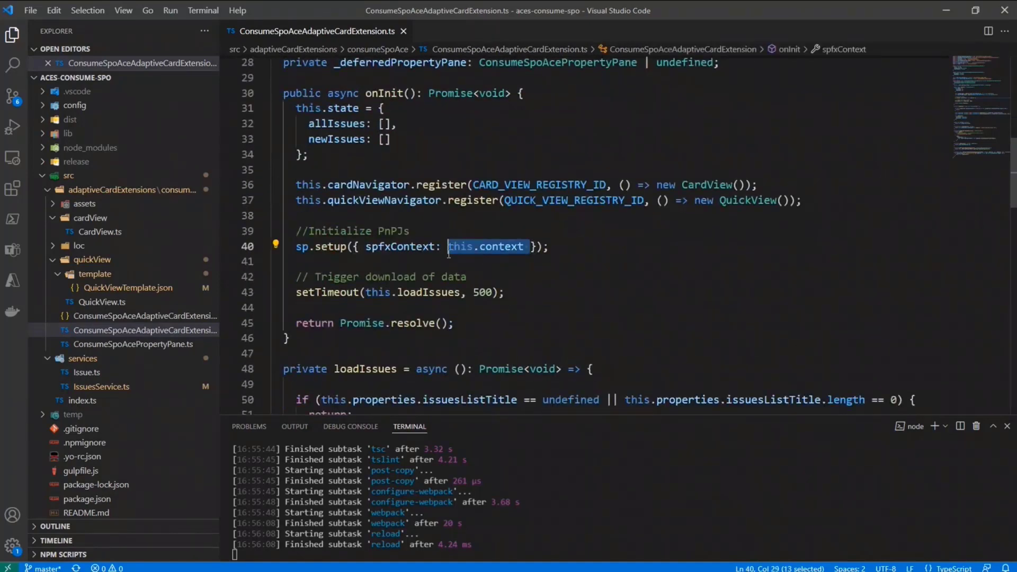
mouse_move(460, 246)
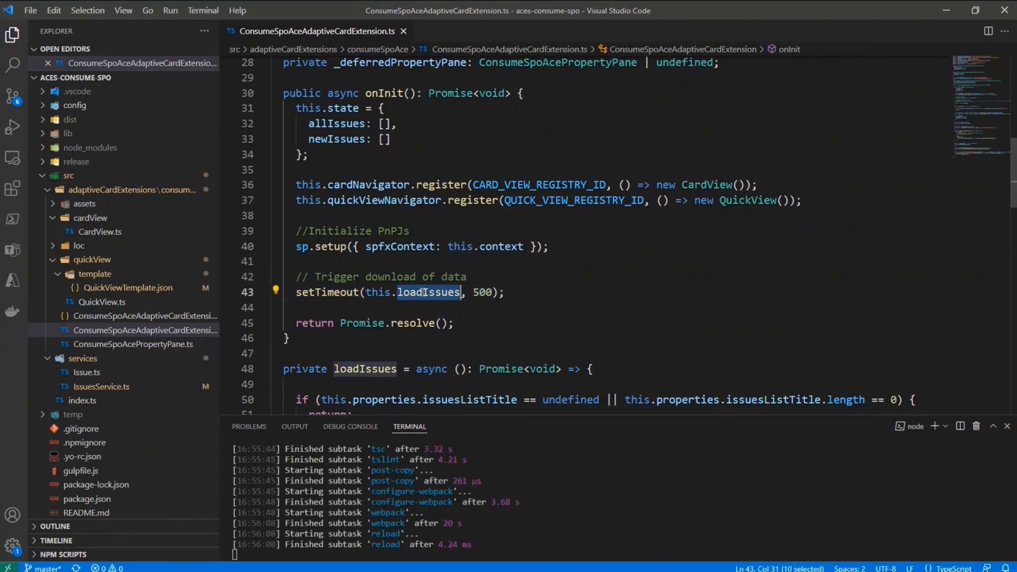
scroll(down, 3)
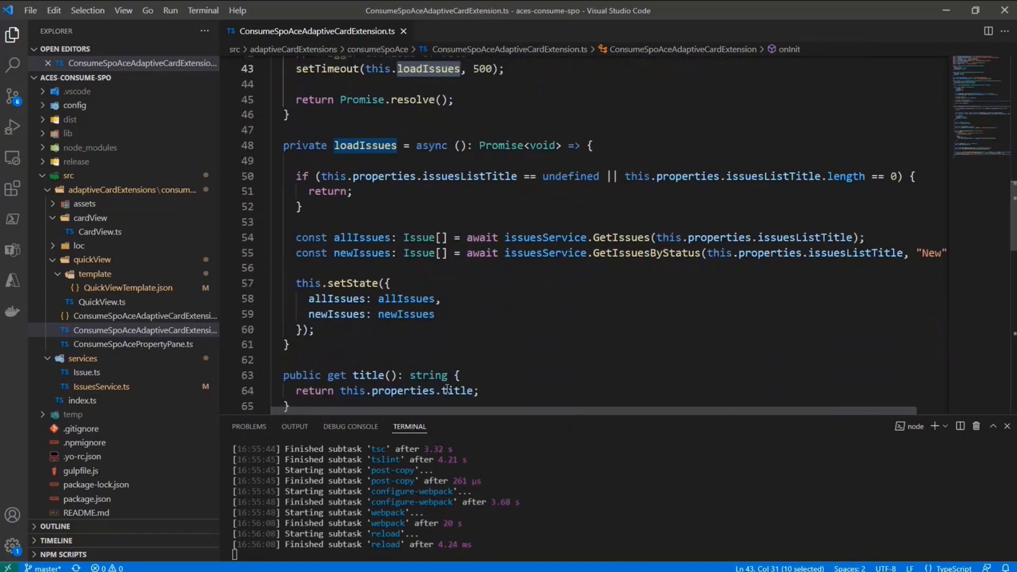
scroll(down, 3)
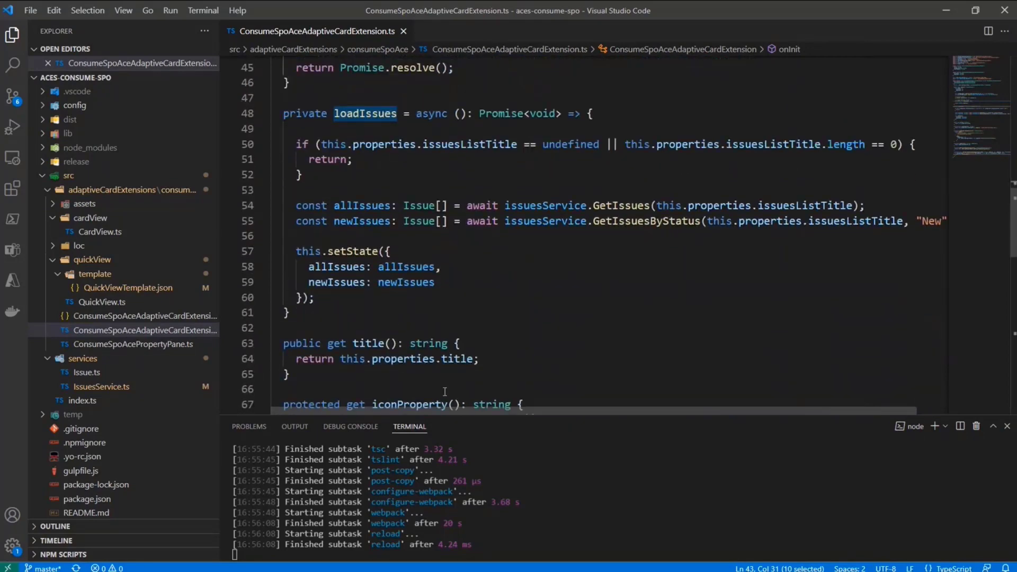
click(101, 401)
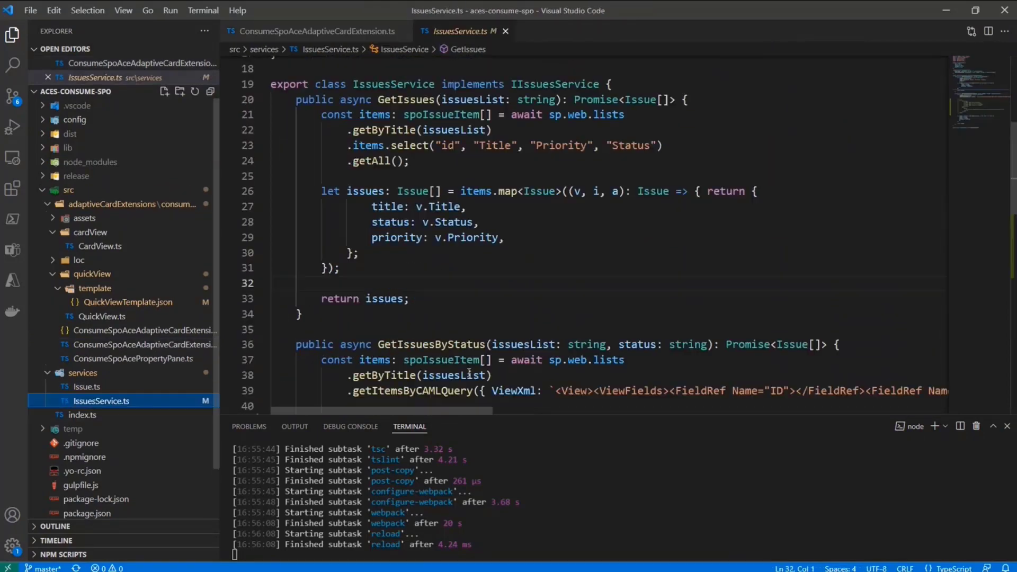
scroll(down, 3)
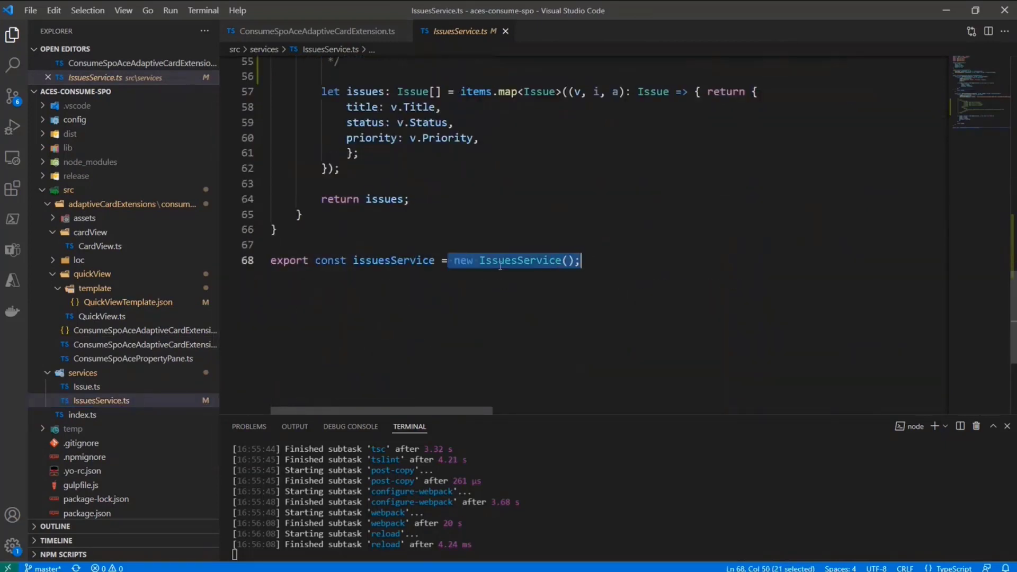
double_click(392, 260)
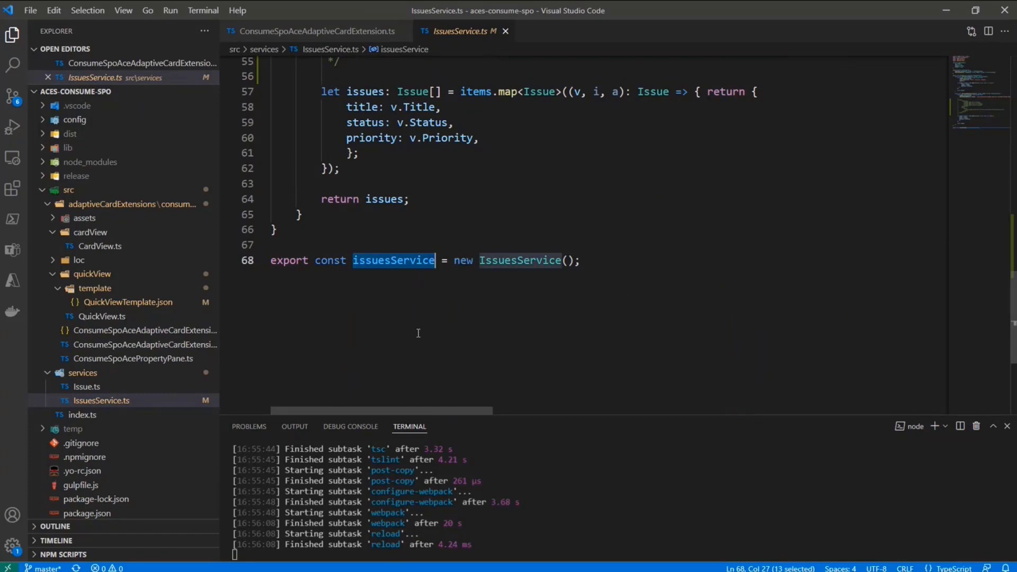
scroll(up, 3)
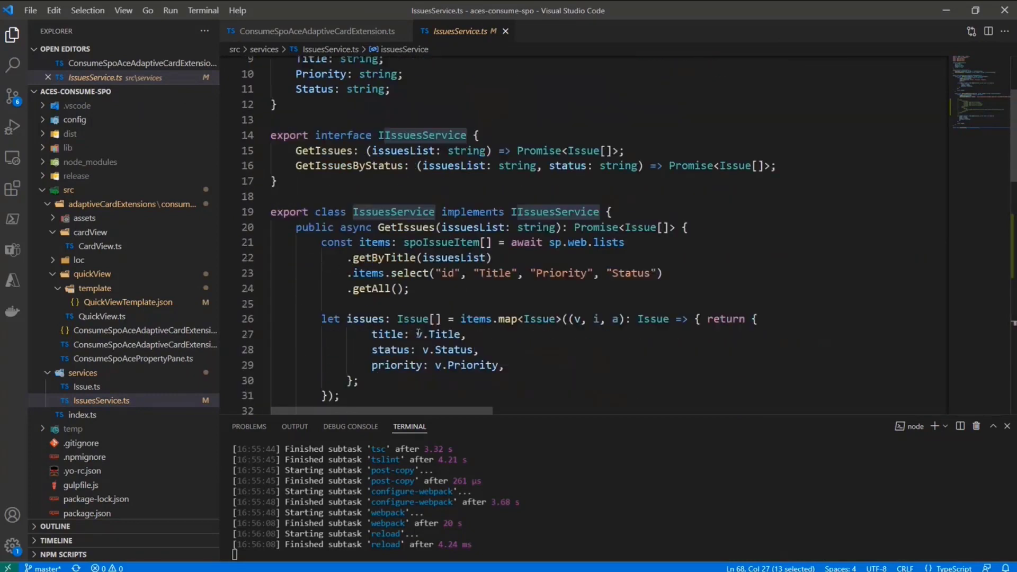
scroll(up, 3)
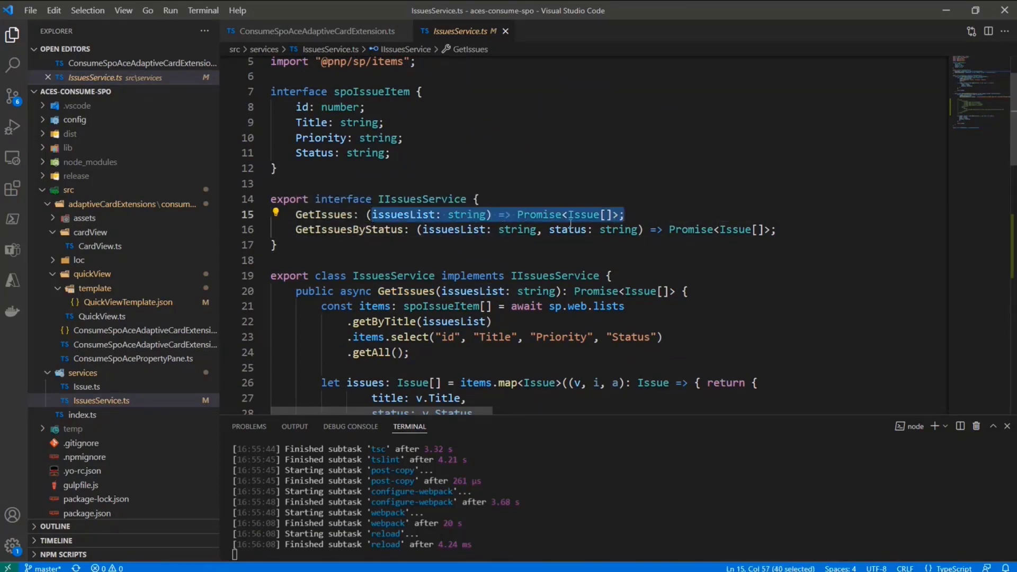
mouse_move(477, 229)
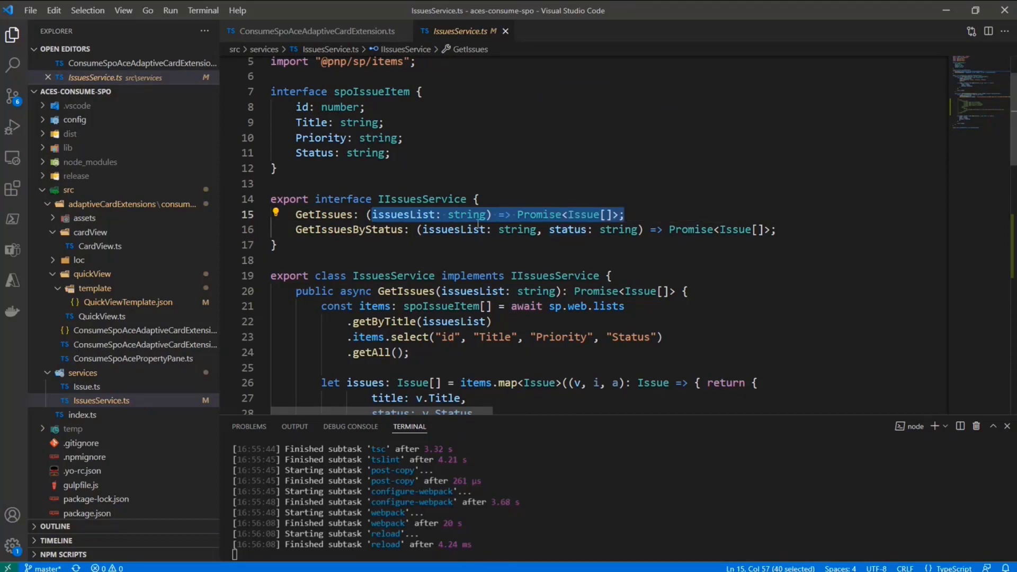
double_click(466, 214)
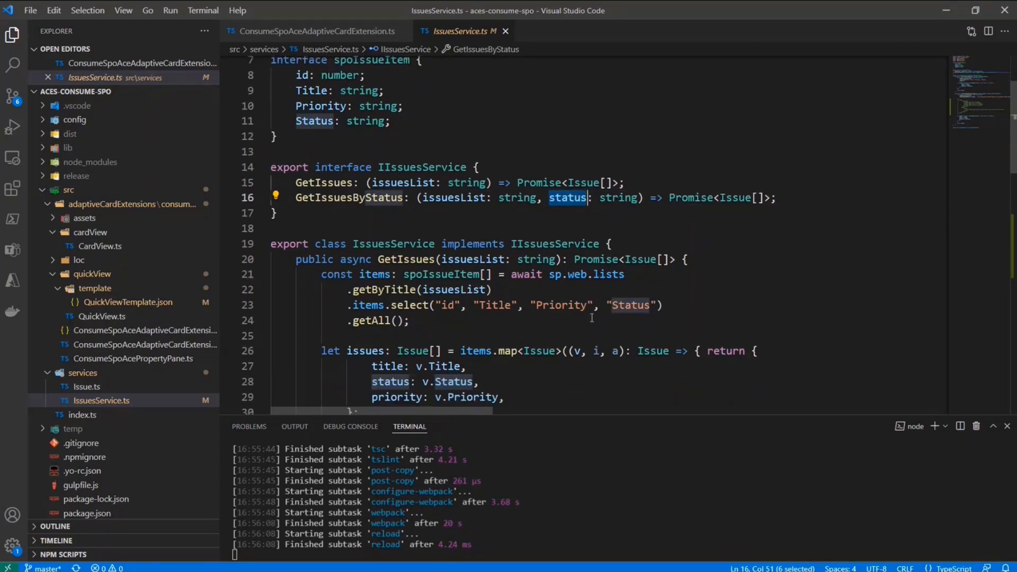
scroll(down, 3)
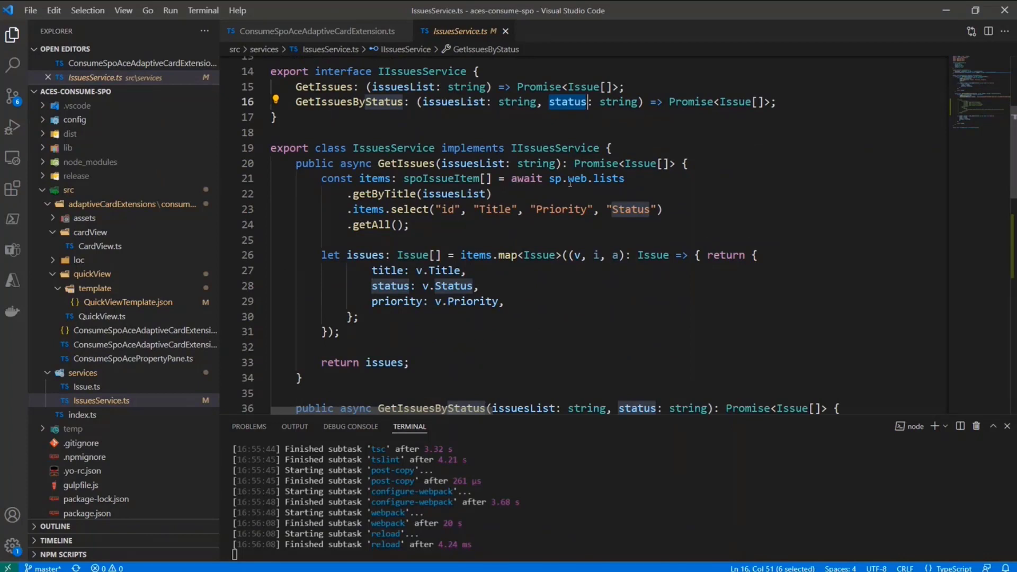
mouse_move(555, 178)
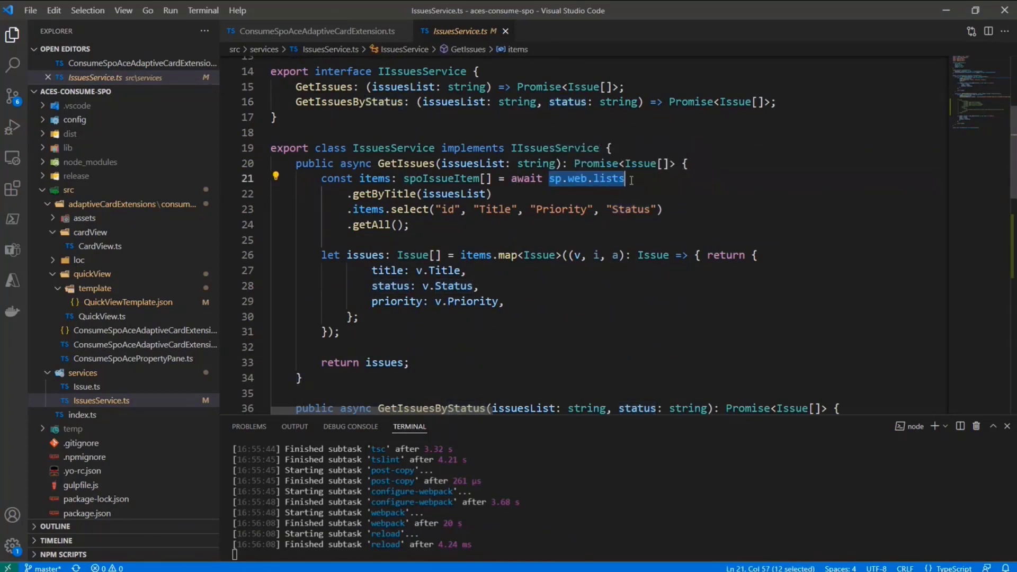
click(422, 194)
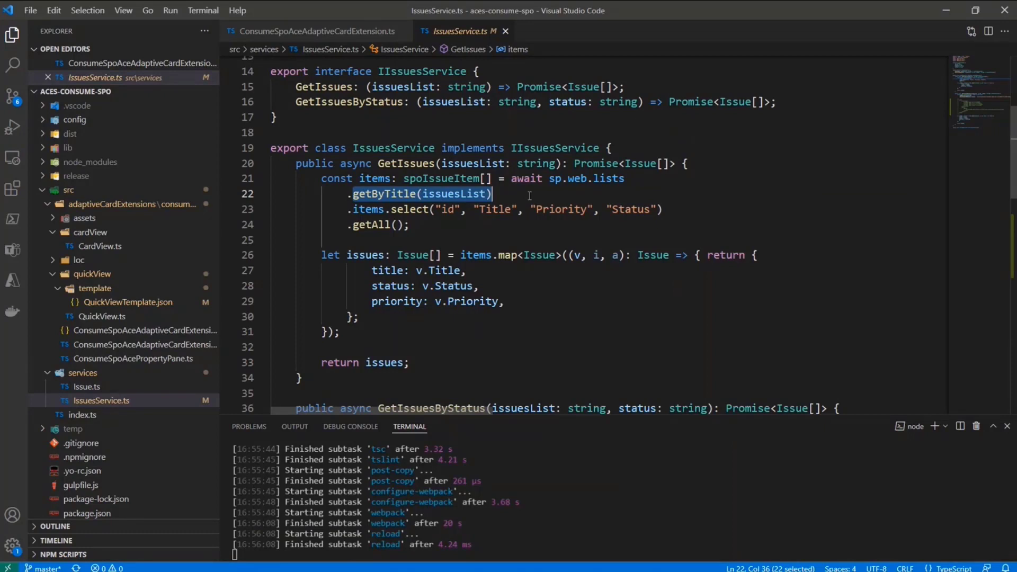
click(662, 208)
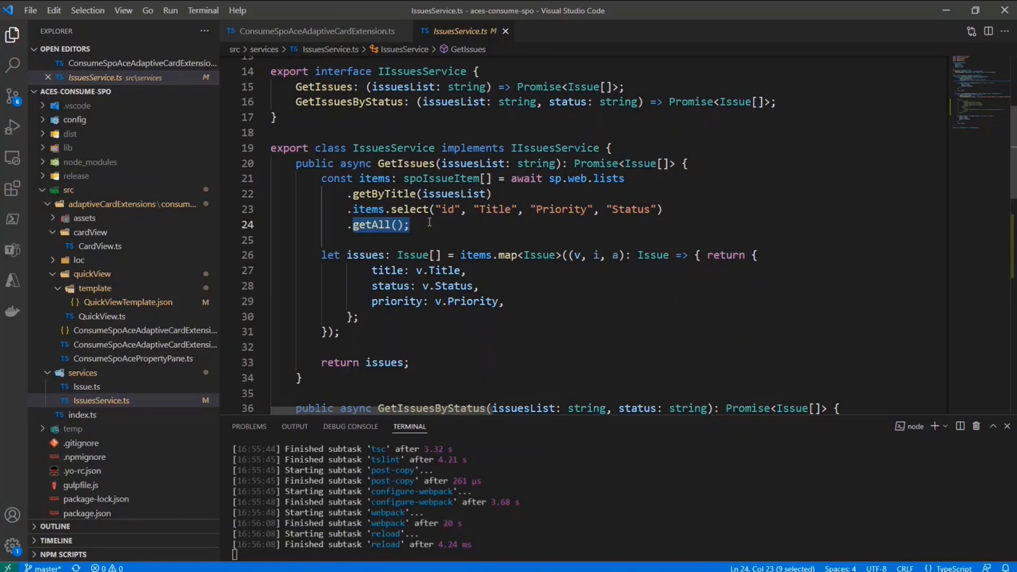
mouse_move(520, 290)
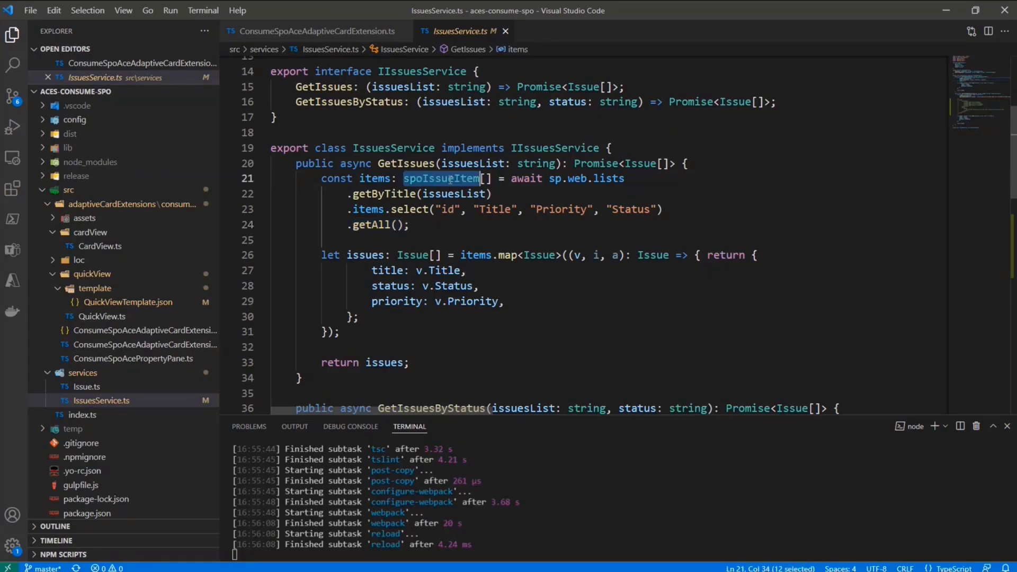
scroll(up, 3)
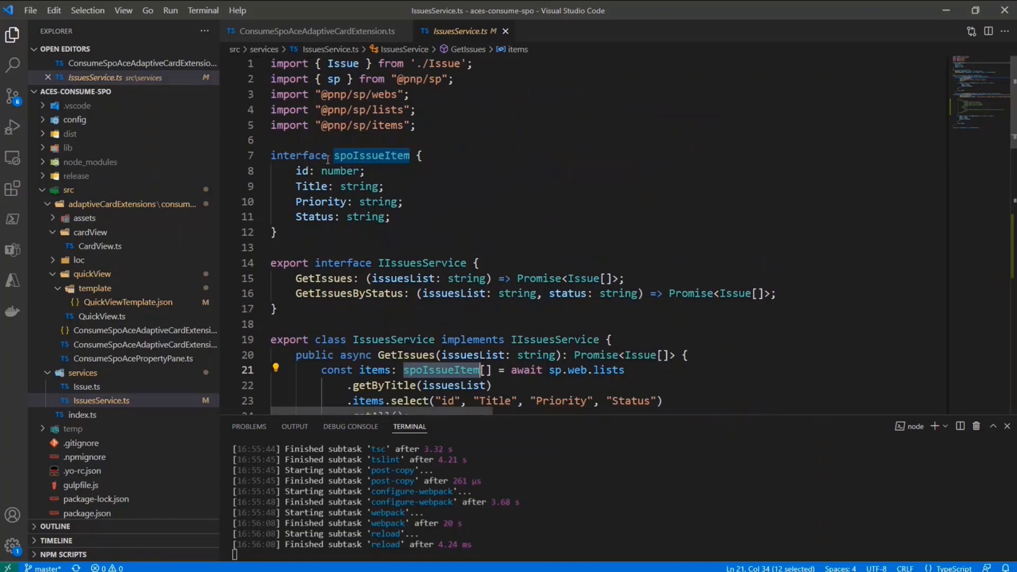
scroll(down, 3)
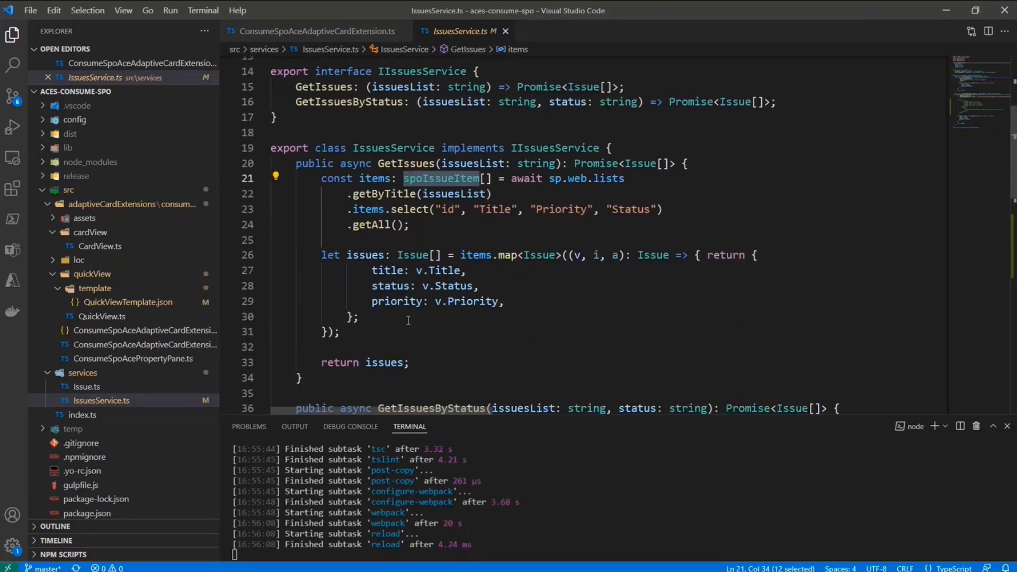
scroll(down, 3)
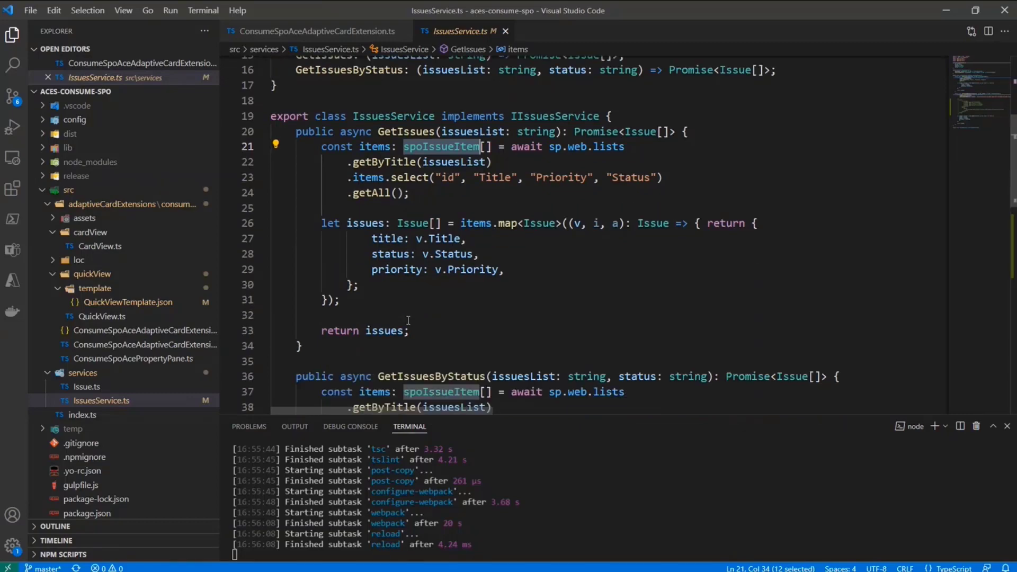
scroll(down, 3)
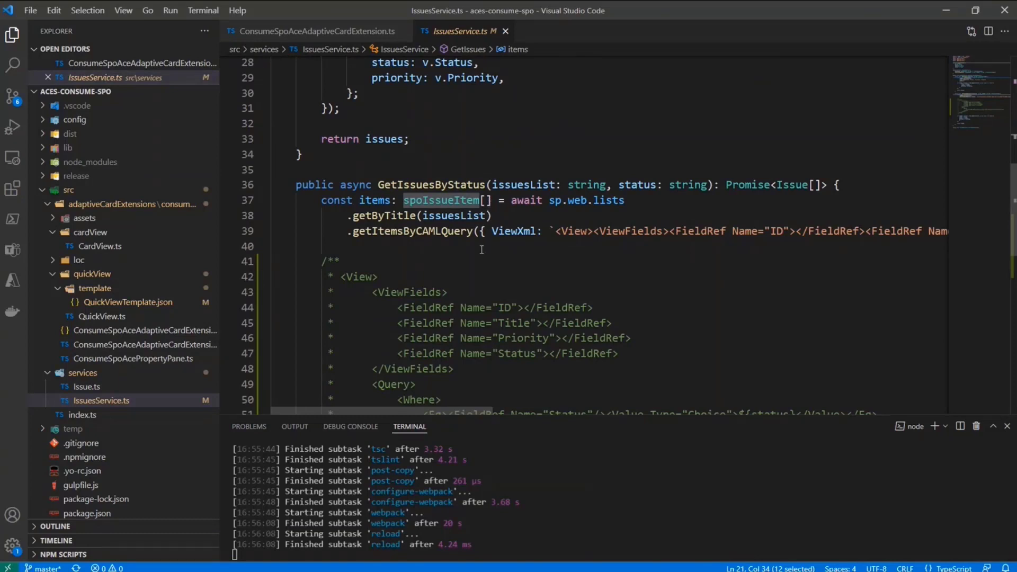
mouse_move(407, 223)
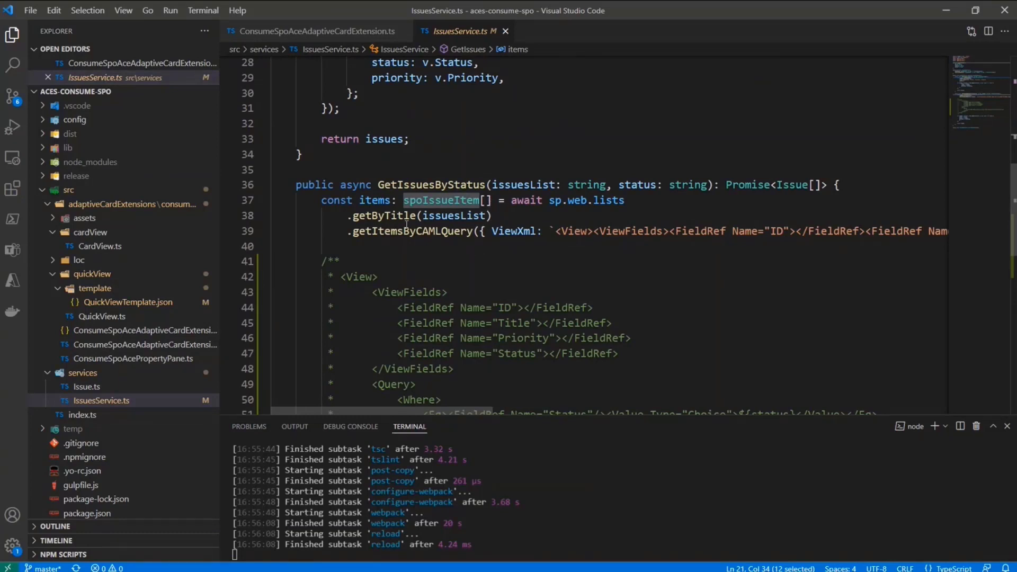
double_click(586, 200)
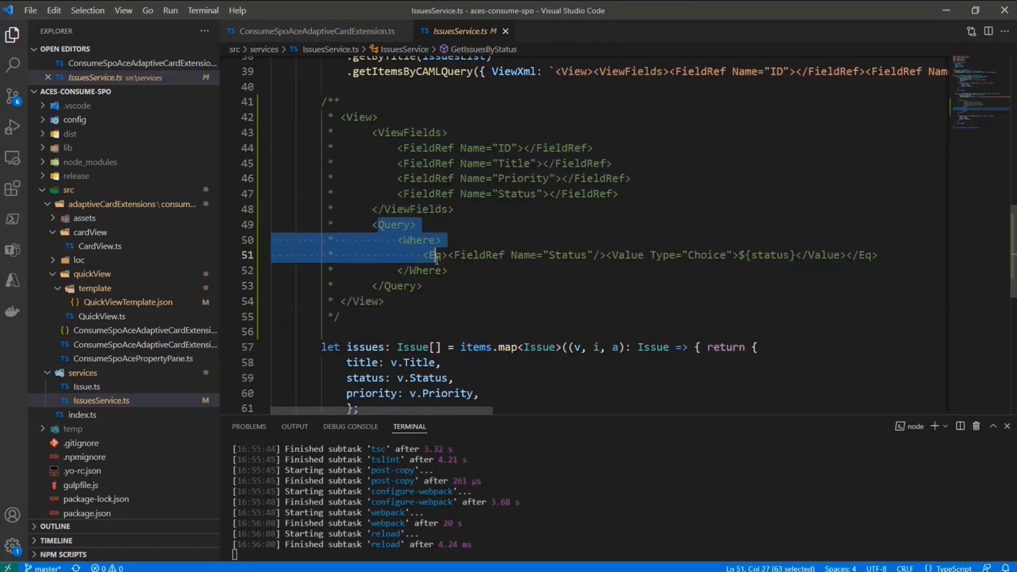
double_click(566, 255)
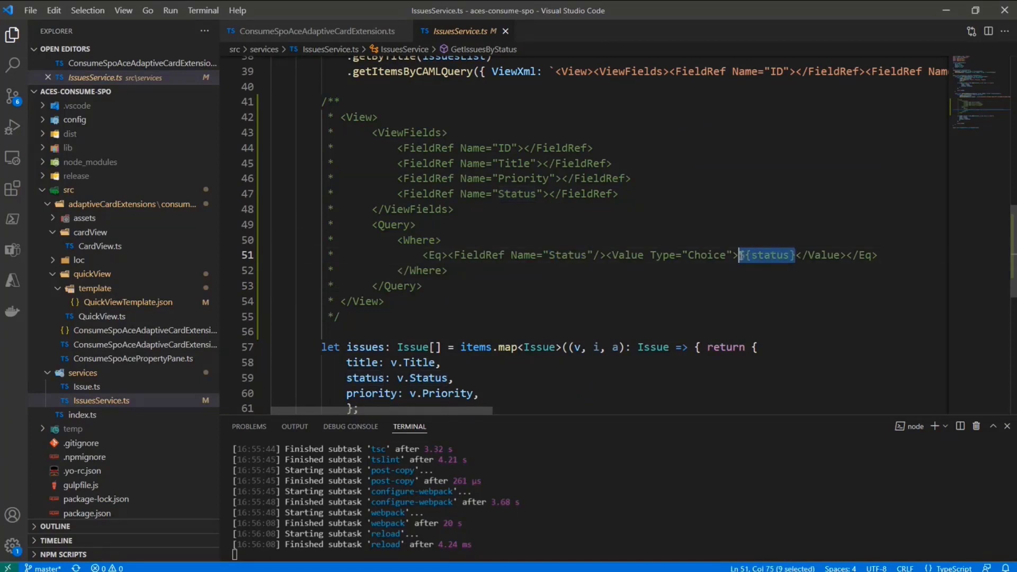
scroll(down, 3)
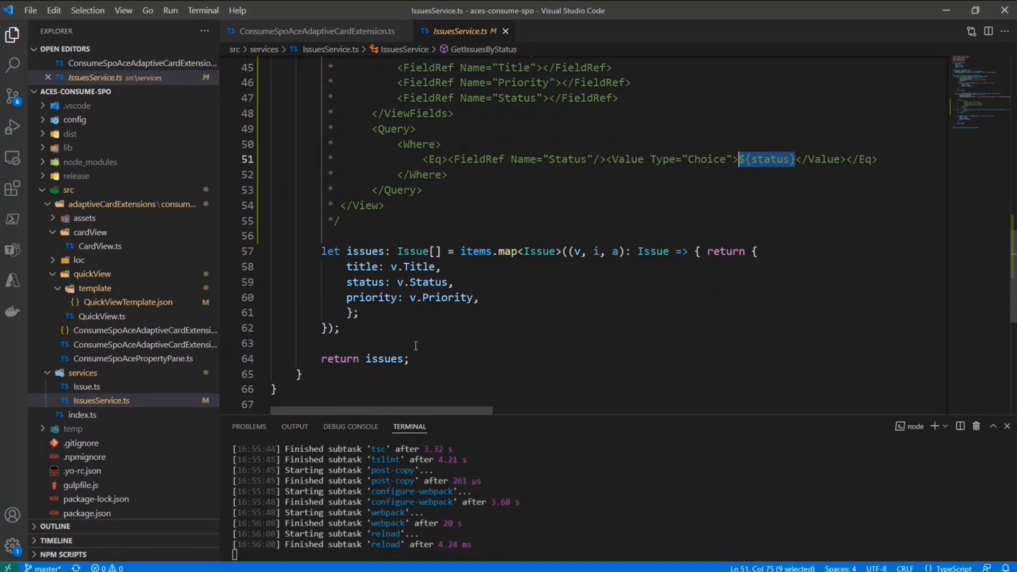
click(315, 31)
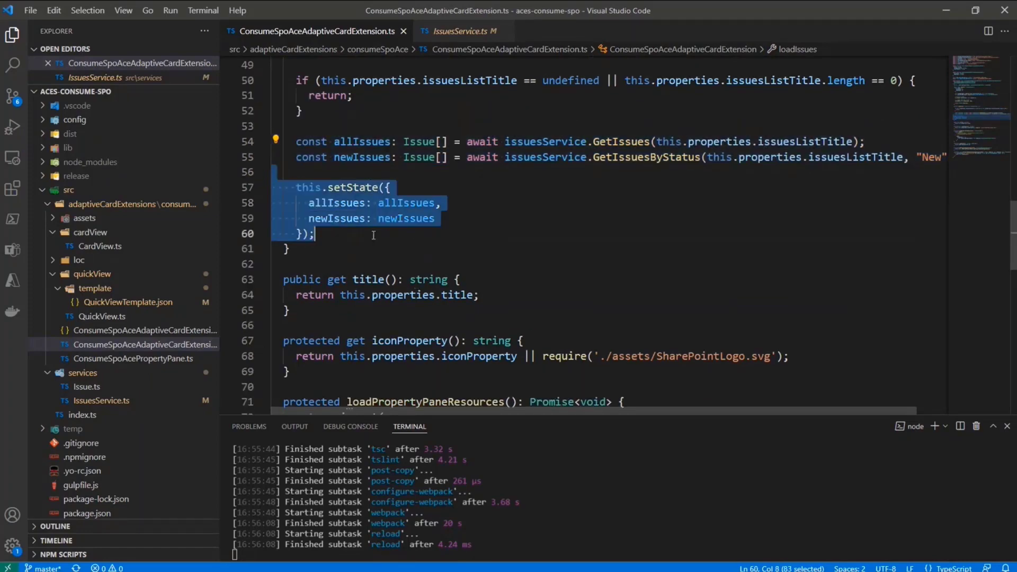
Step: Scroll past loadIssues and highlight the onPropertyPaneFieldChanged handler name
scroll(down, 3)
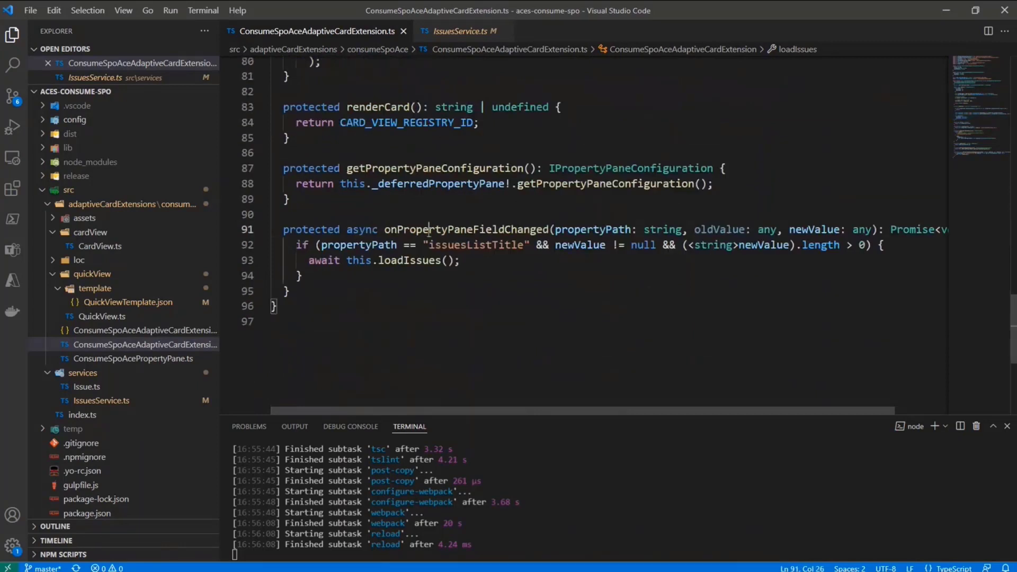
double_click(465, 229)
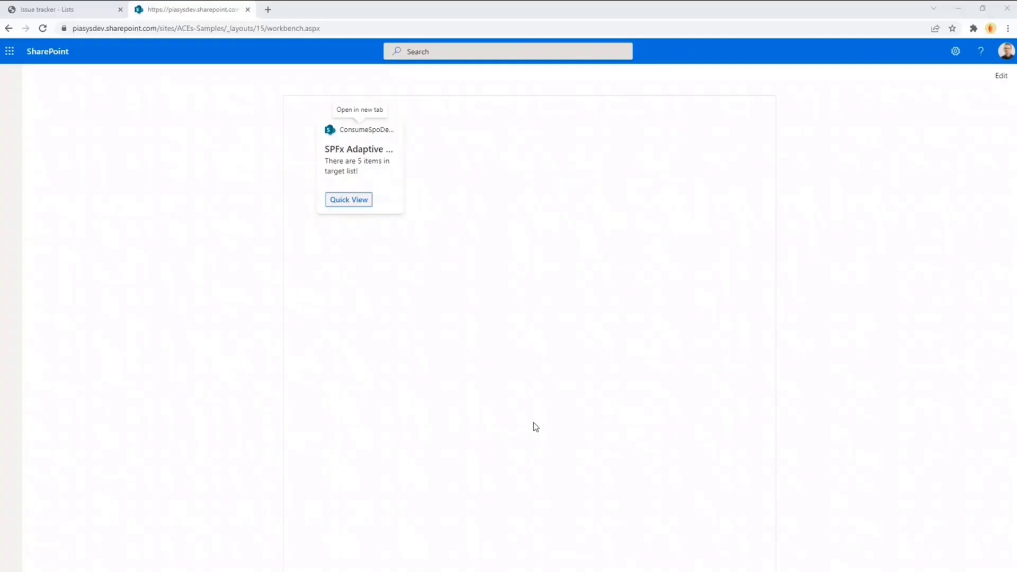
Step: Replace the old card with a ConsumeSPOAce web part using list title 'Issue tracker' and preview it
click(1001, 75)
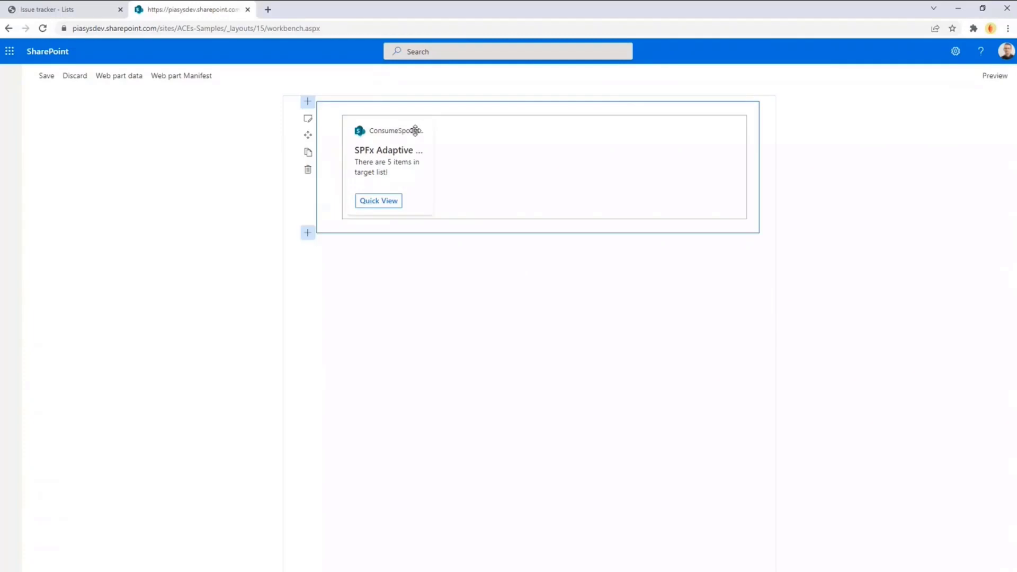
click(308, 169)
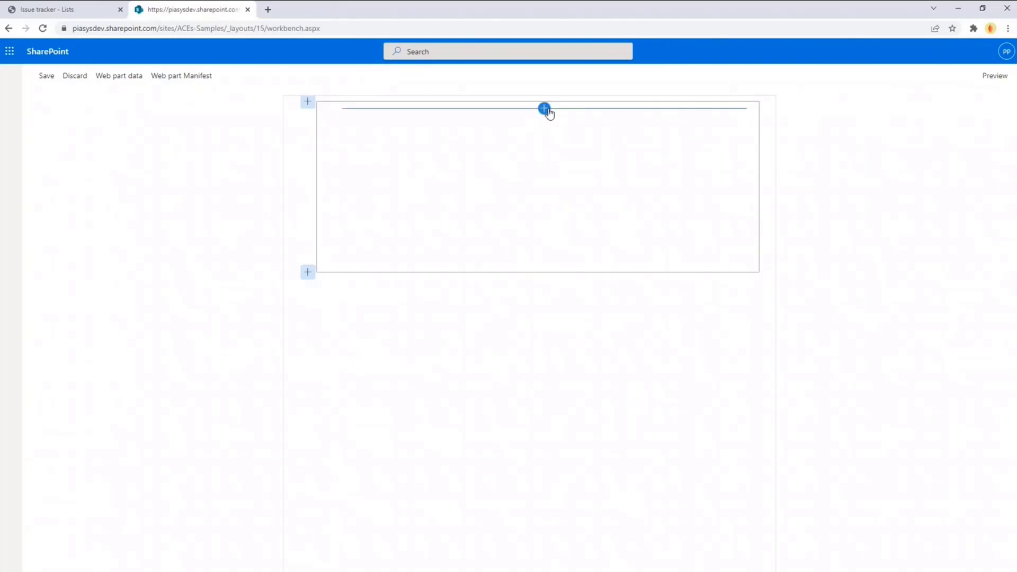
click(544, 108)
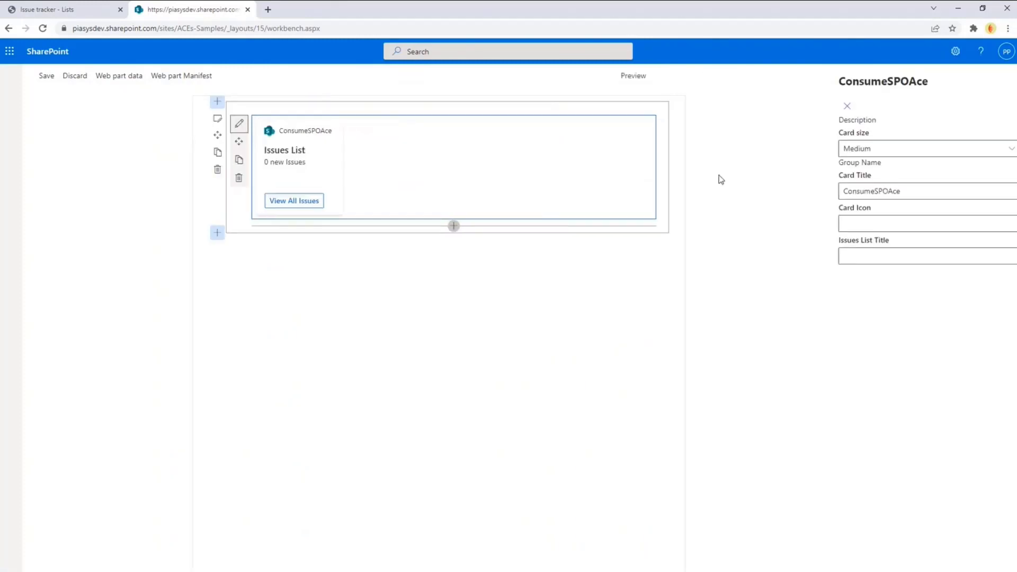
text(Issue tracker)
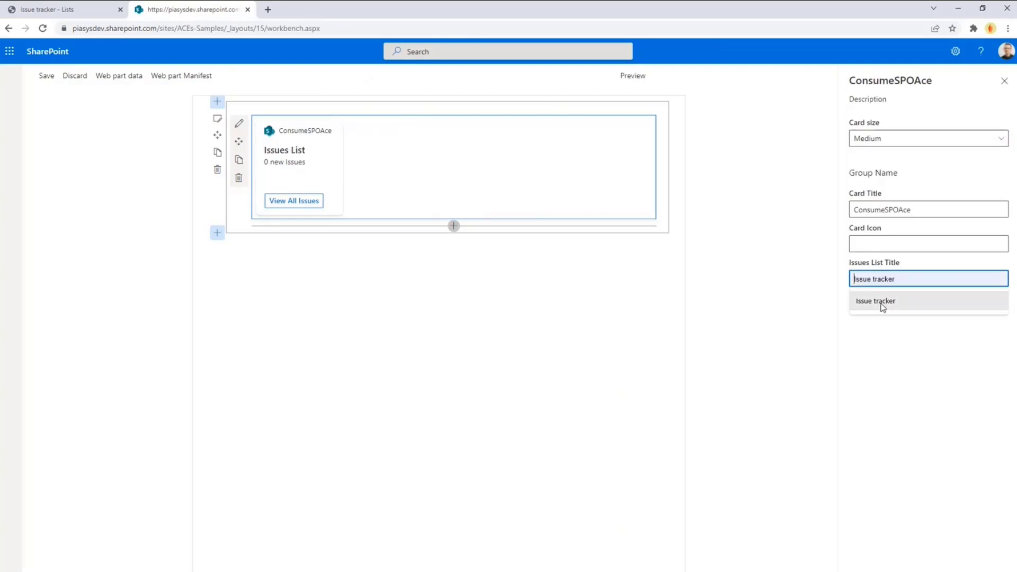
click(876, 300)
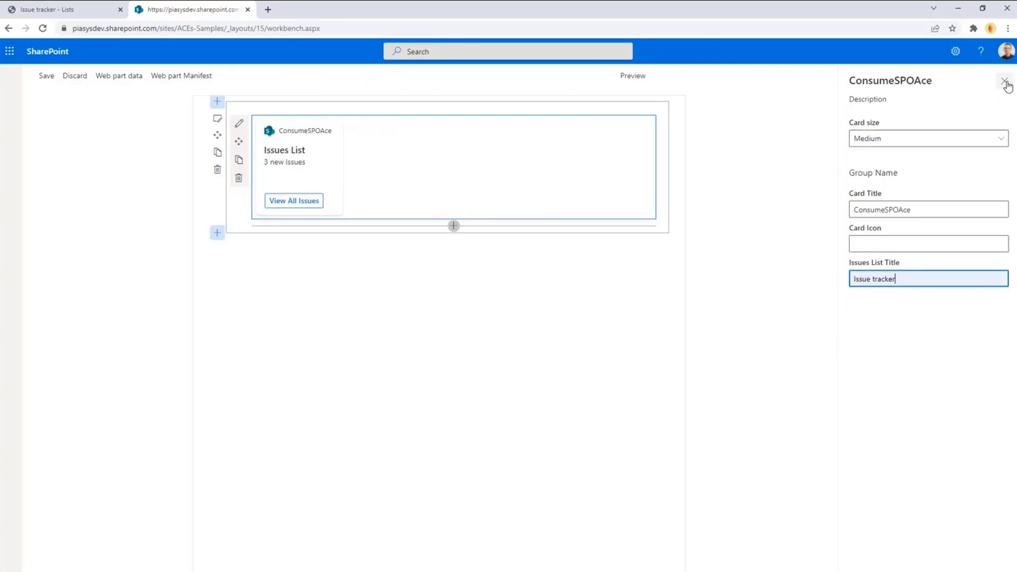
click(1007, 81)
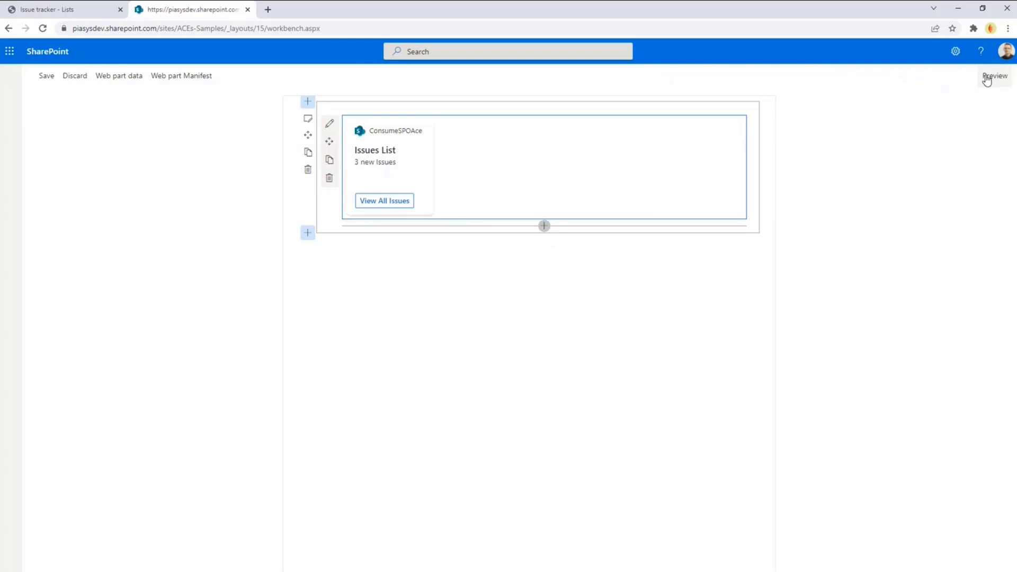
click(995, 76)
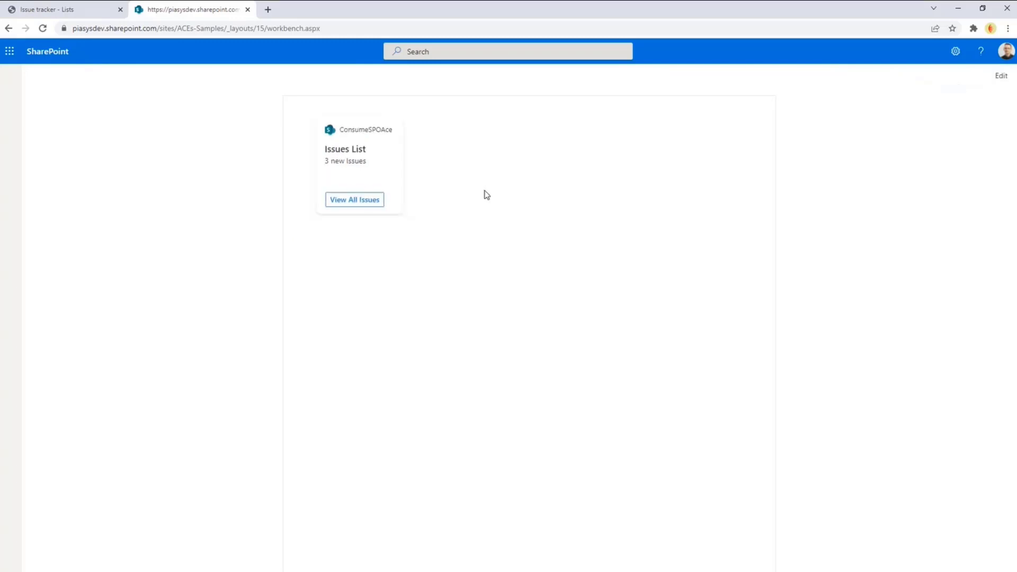
mouse_move(367, 162)
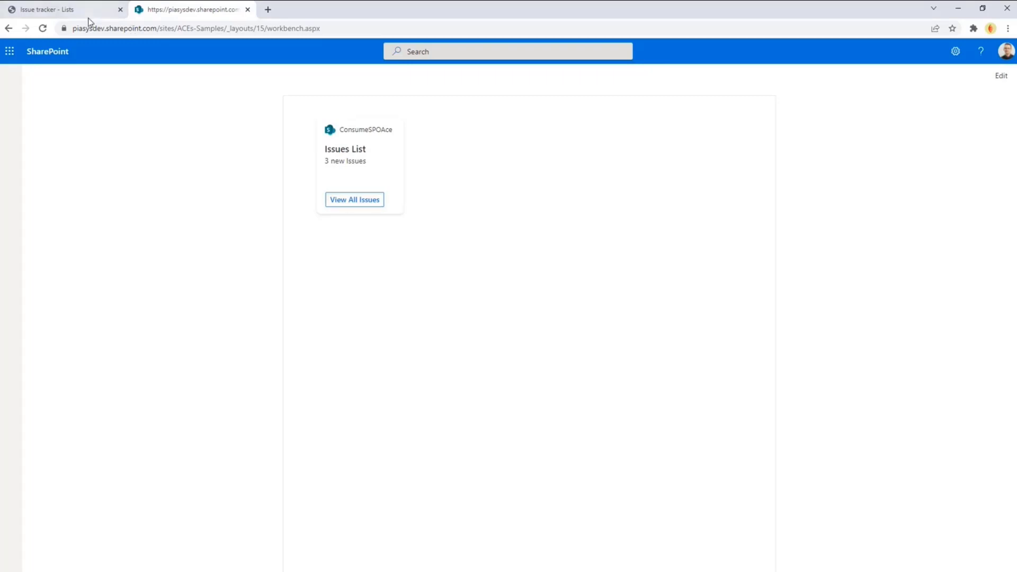
Step: Open the card's View All Issues quick view to see the five issues
click(355, 199)
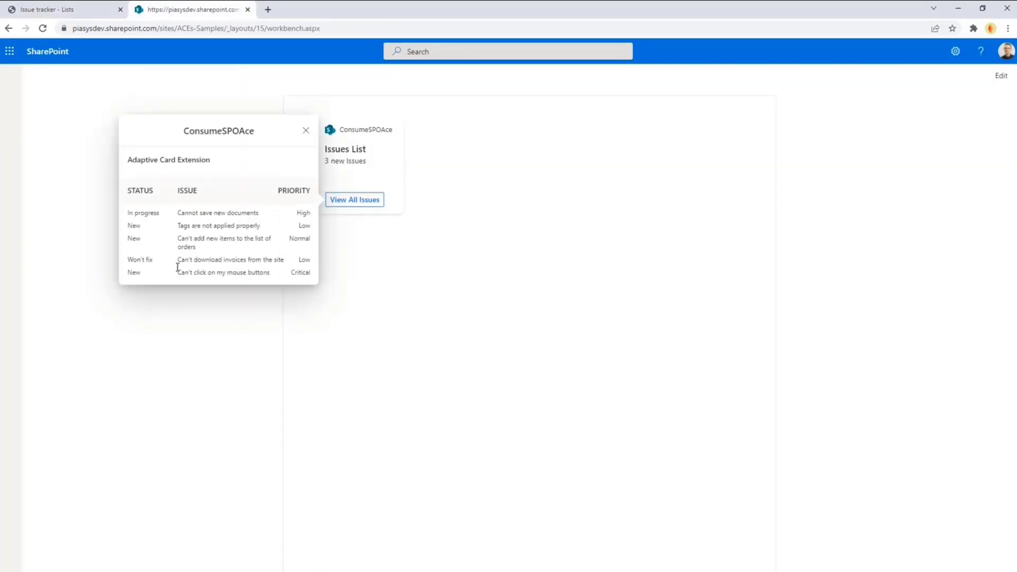
mouse_move(302, 302)
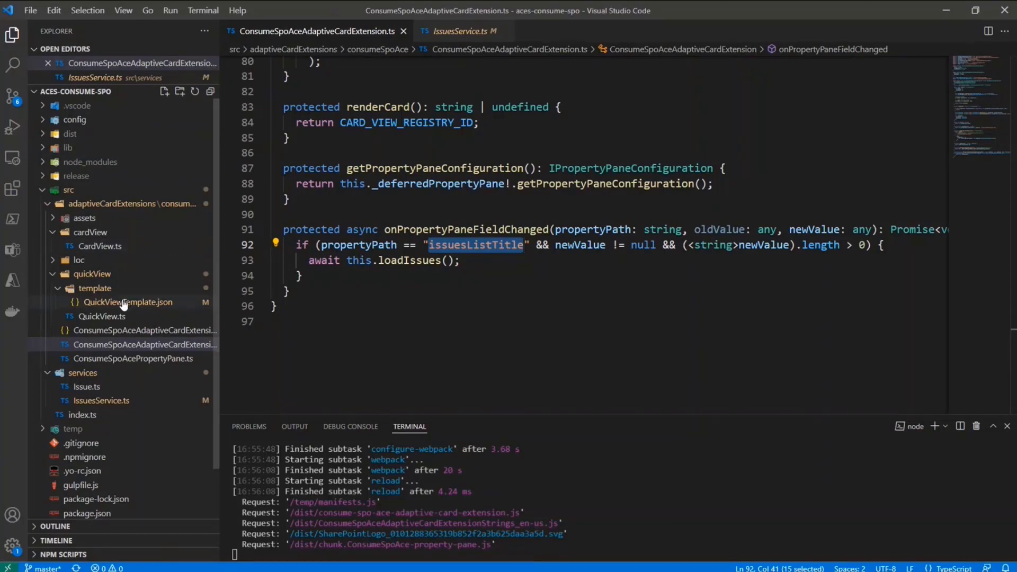
Step: Open QuickViewTemplate.json and highlight the allIssues $data binding with its status and title columns
click(127, 302)
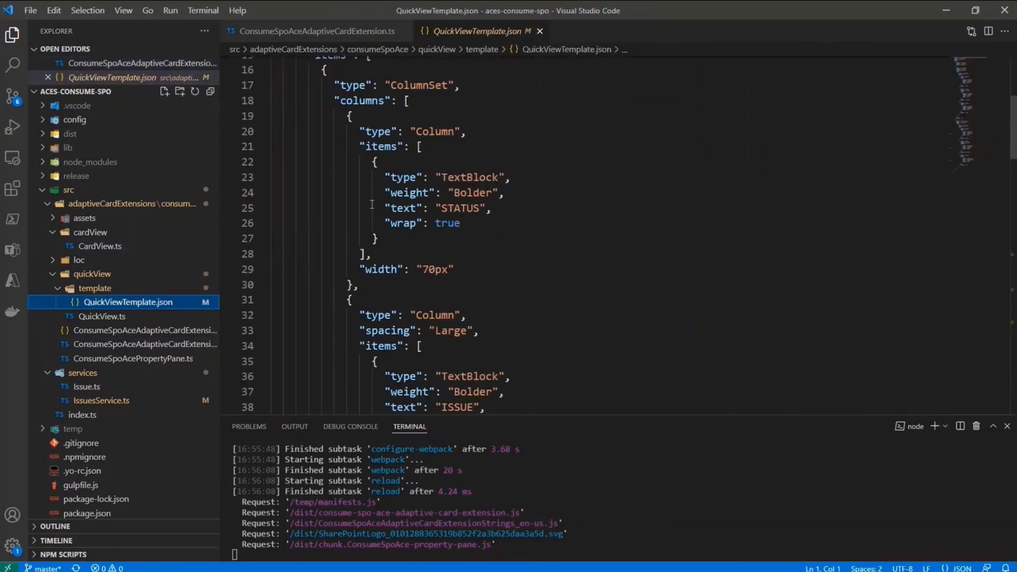
scroll(down, 3)
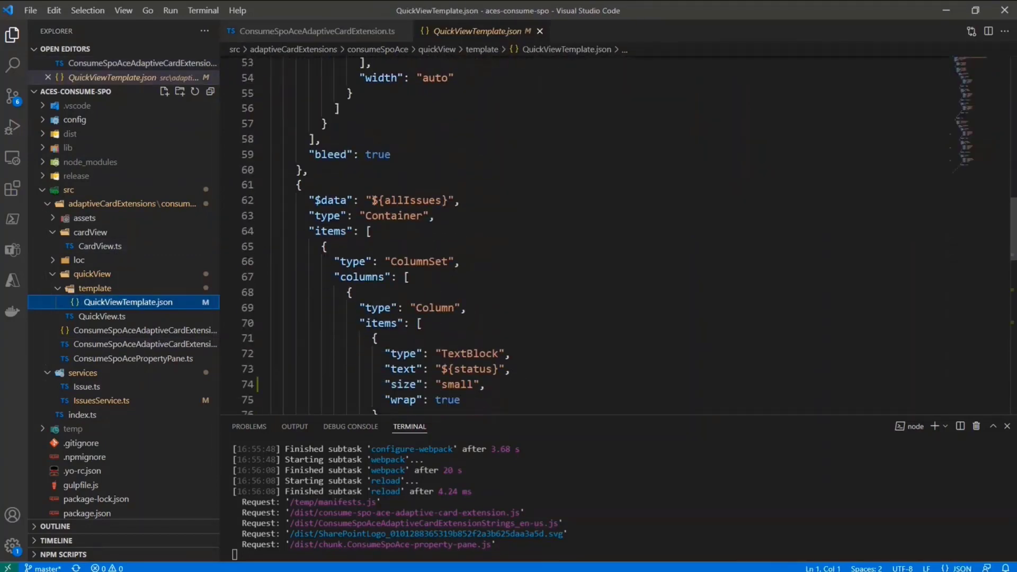
double_click(413, 200)
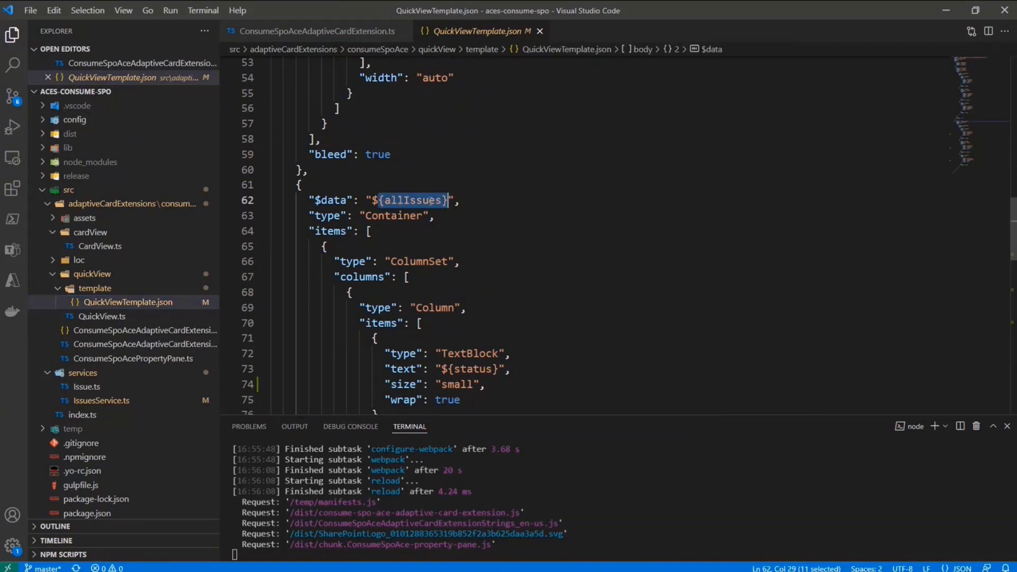
scroll(down, 3)
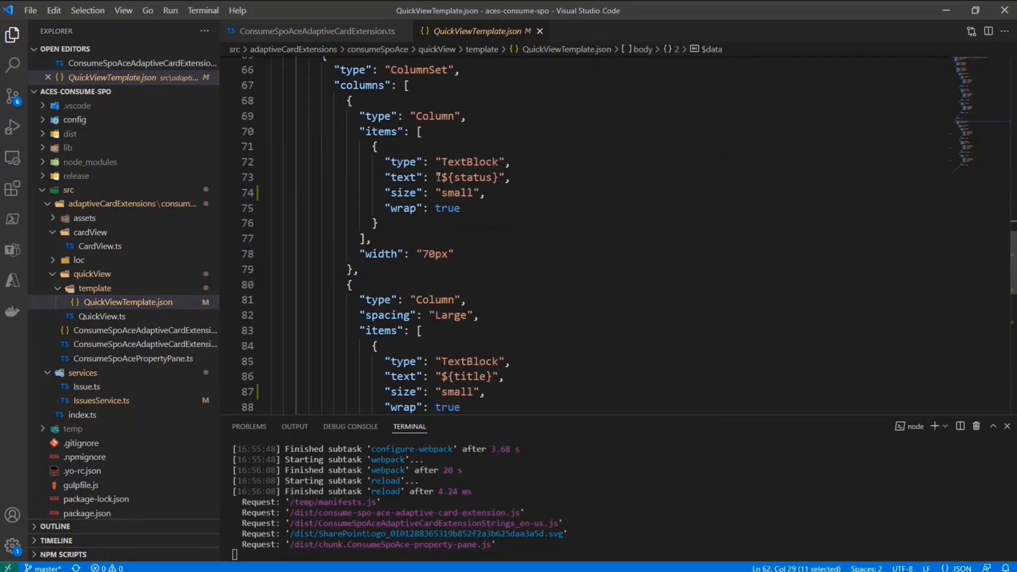